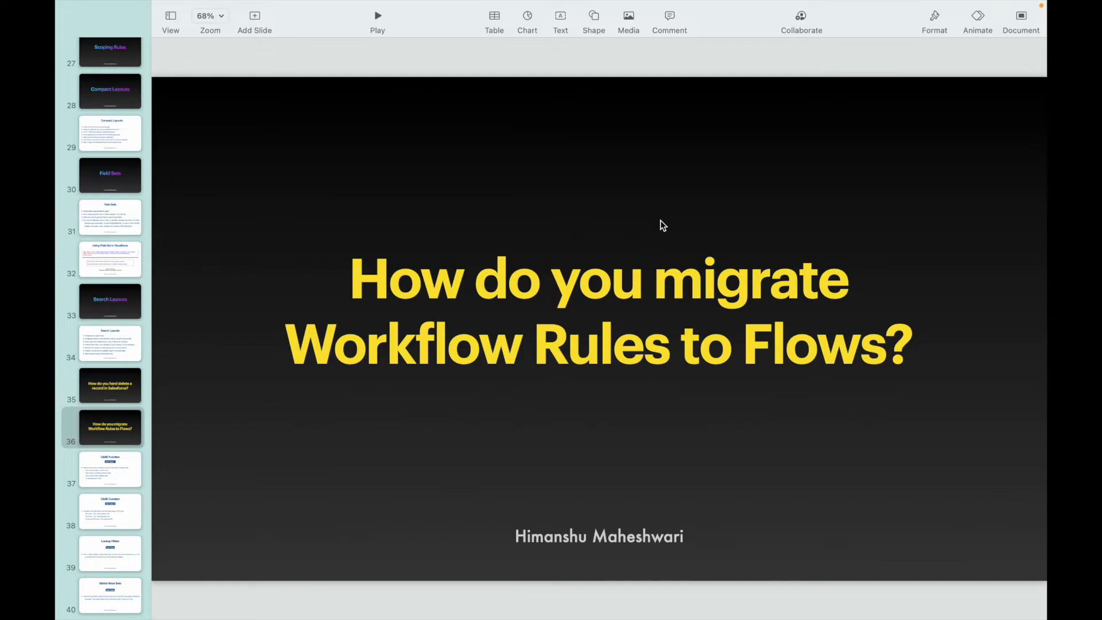
mouse_move(646, 98)
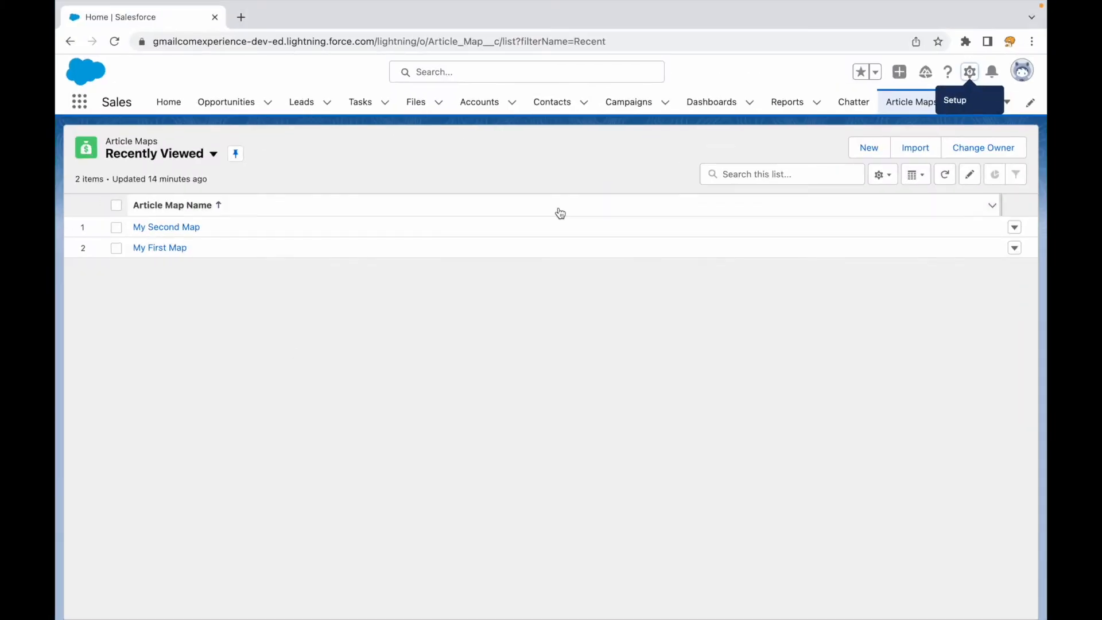
Reach the Workflow Rules list via Setup Quick Find, suppressing the workflow introduction page for future visits.
click(968, 71)
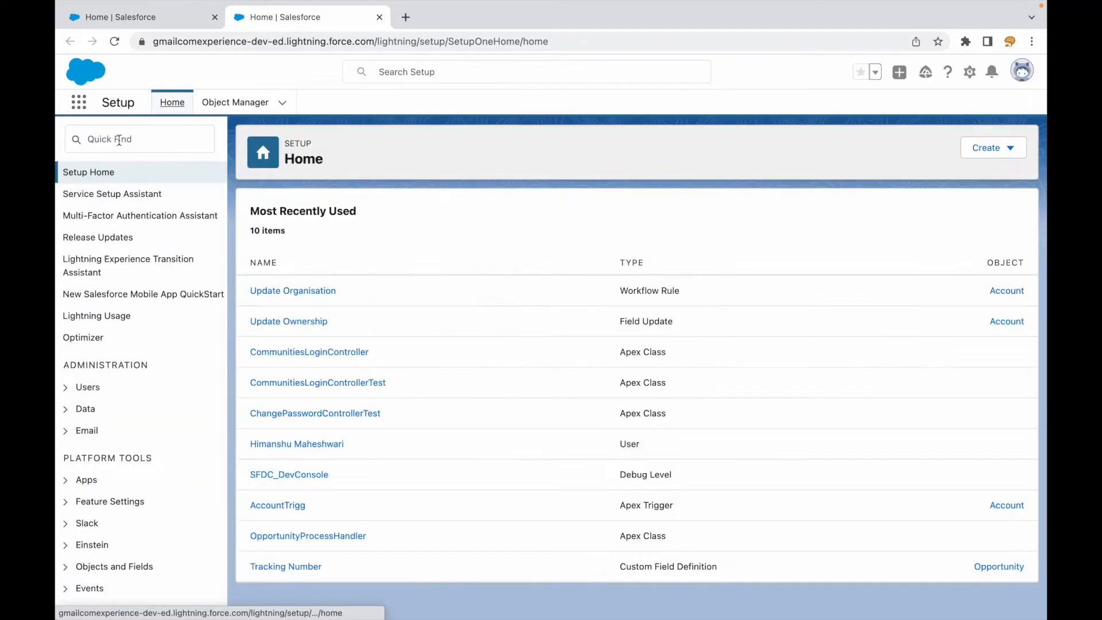
text(worj)
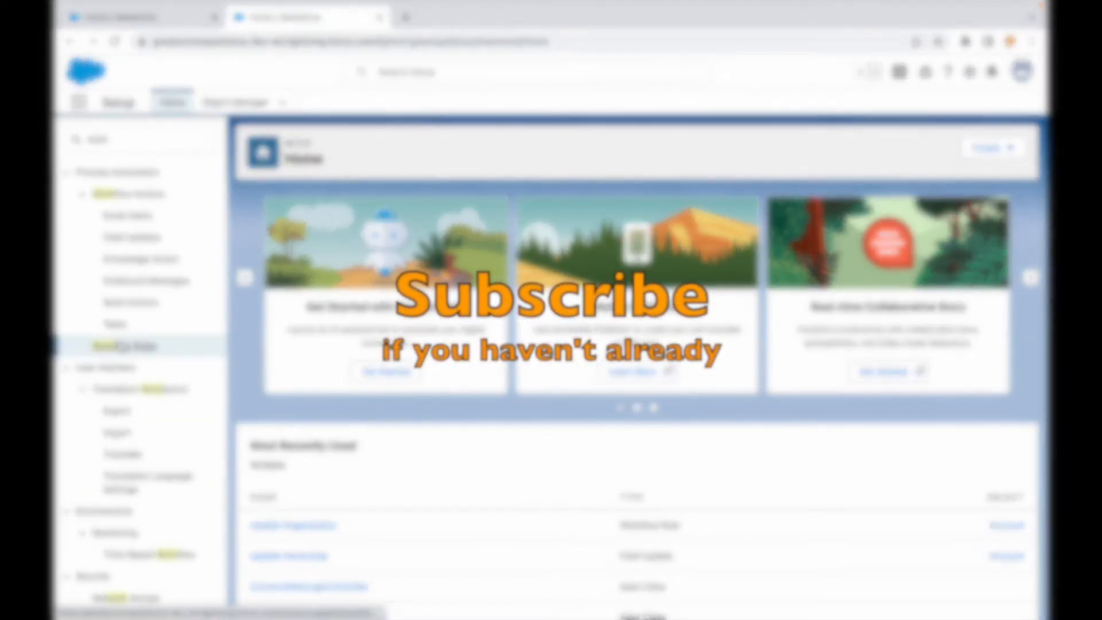
click(128, 346)
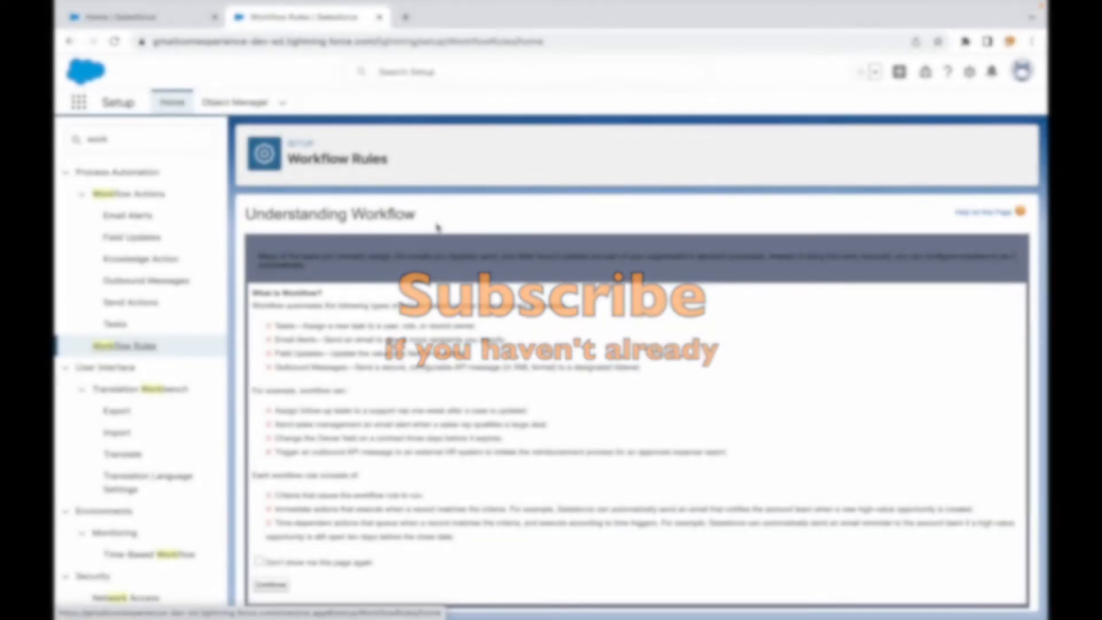
click(259, 553)
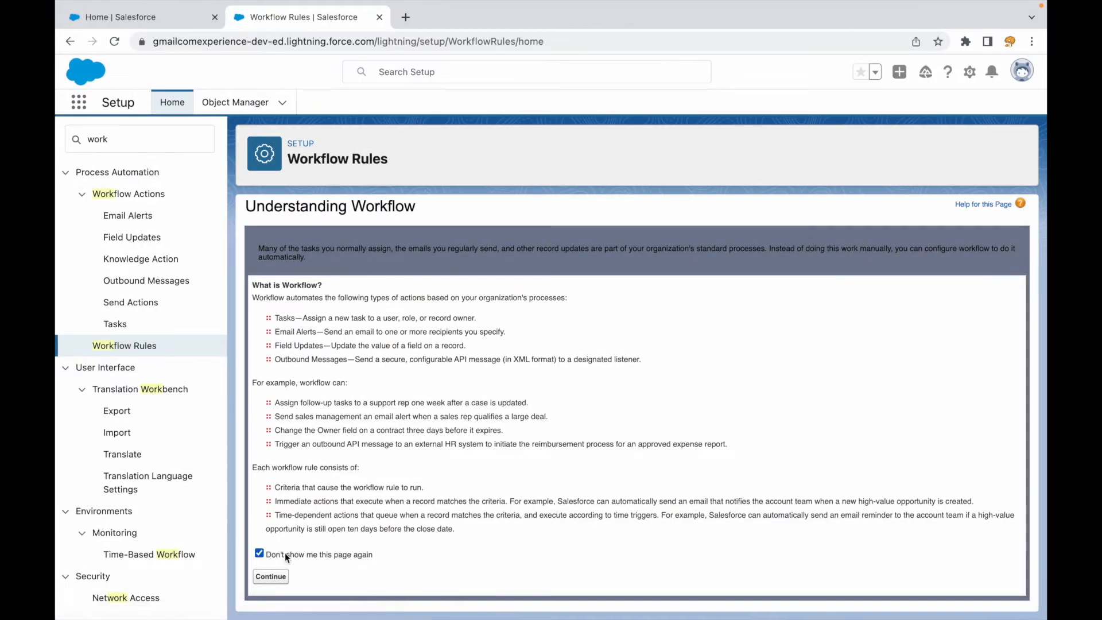
click(271, 575)
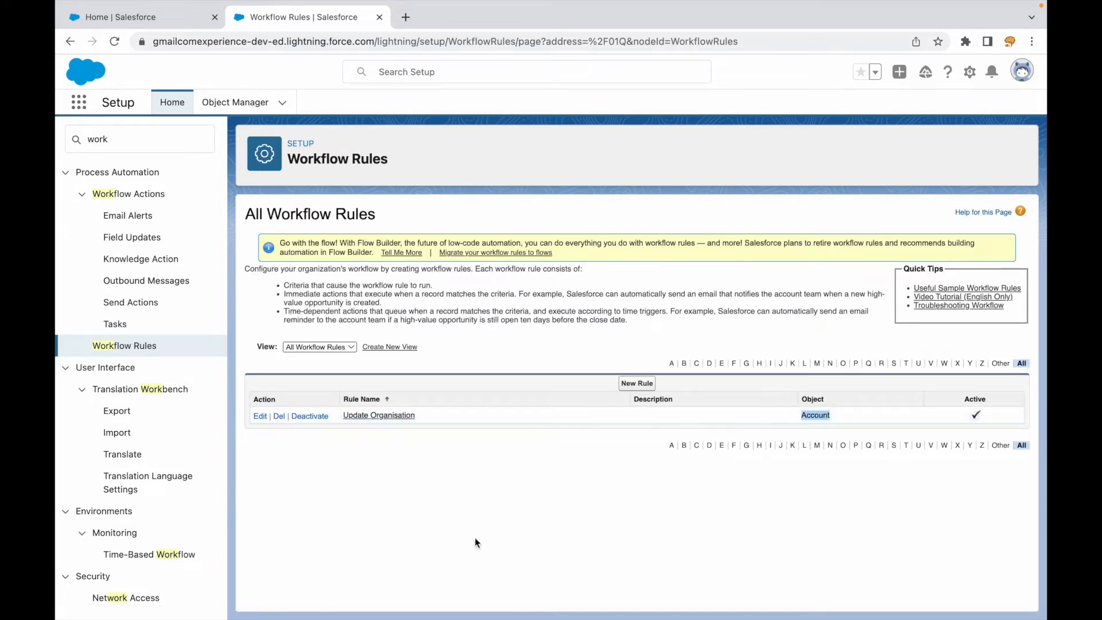
Review the Update Organisation rule's details and bring up its Update Ownership field update action.
click(377, 414)
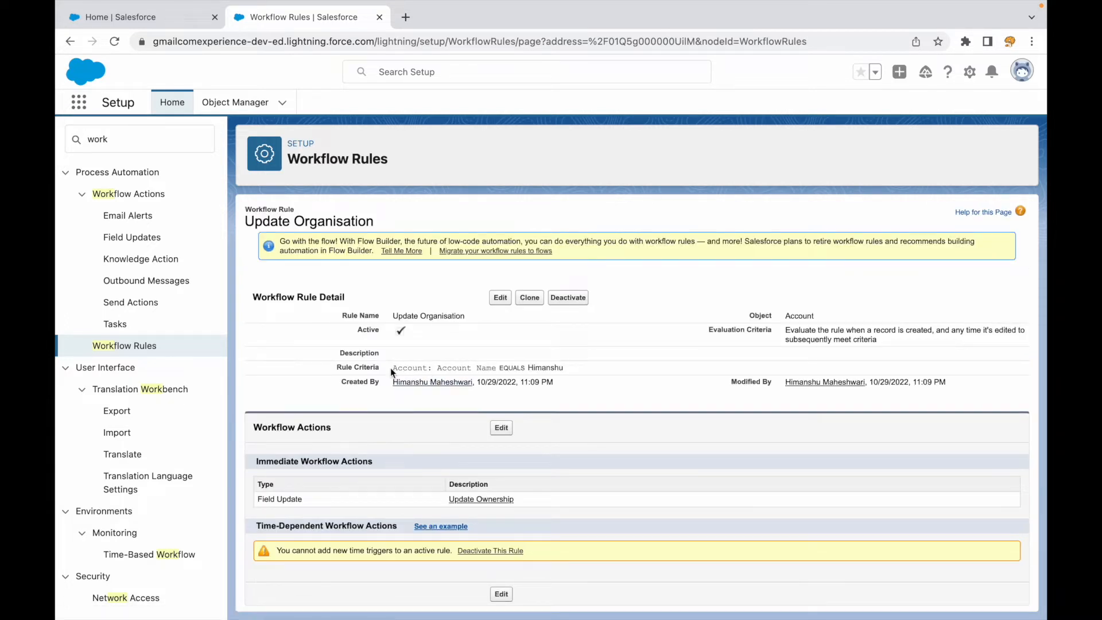
drag(392, 367, 562, 367)
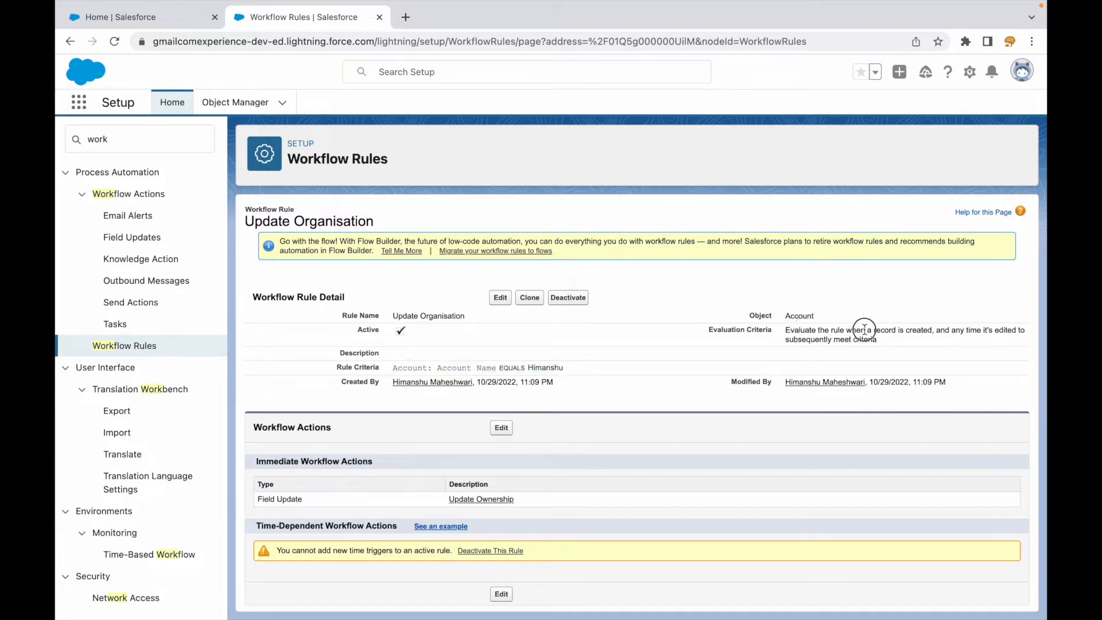
double_click(917, 330)
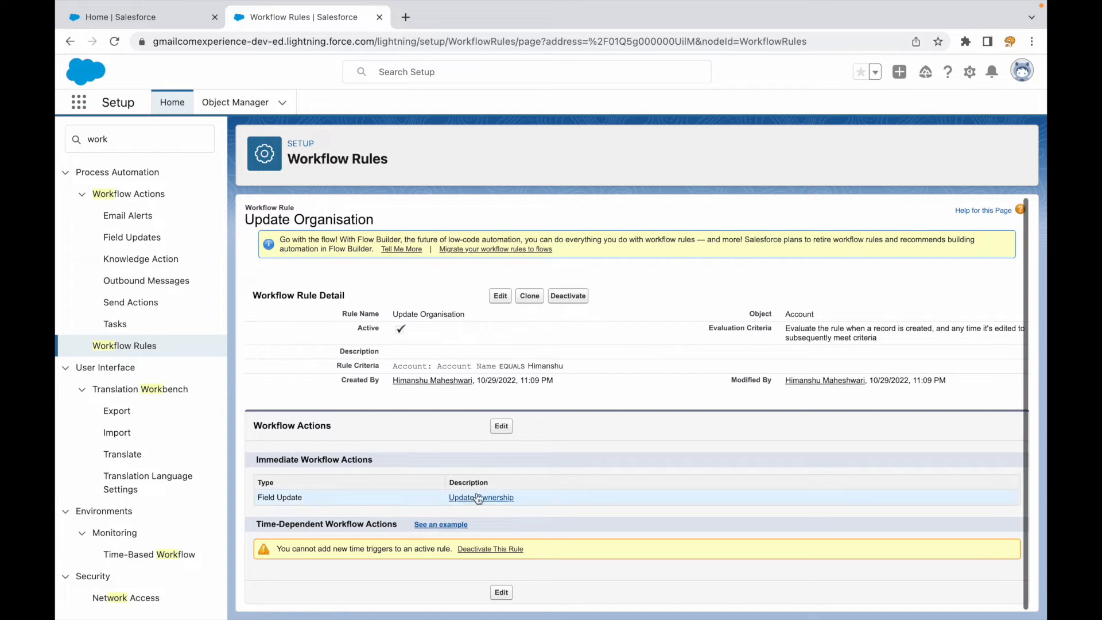
click(481, 497)
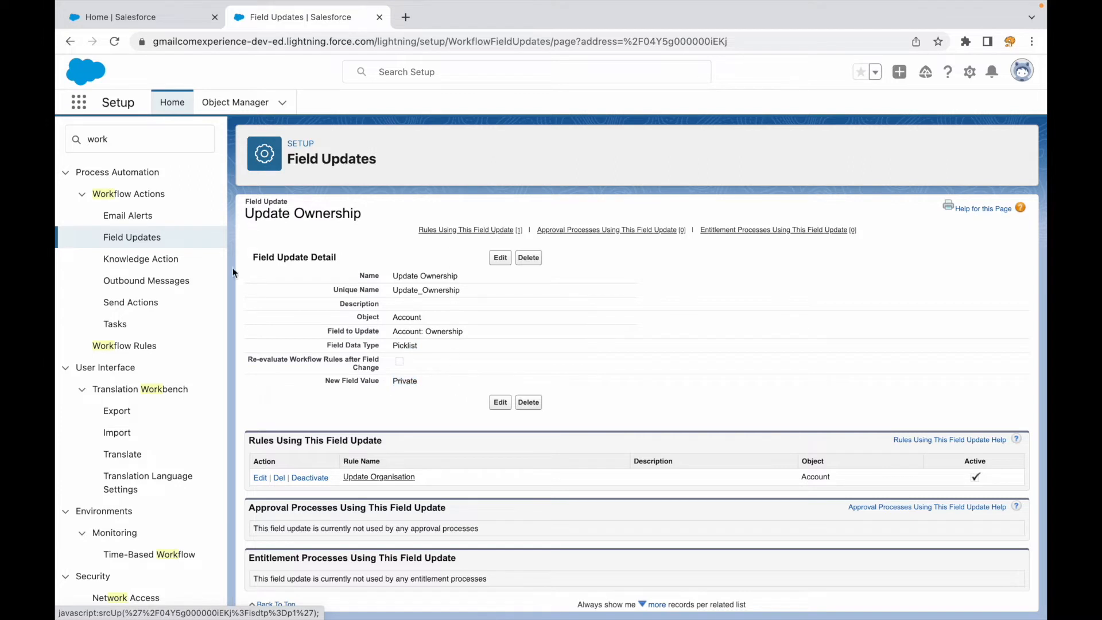
Return to the Workflow Rules list and launch the Migrate to Flow tool from the yellow banner.
click(124, 346)
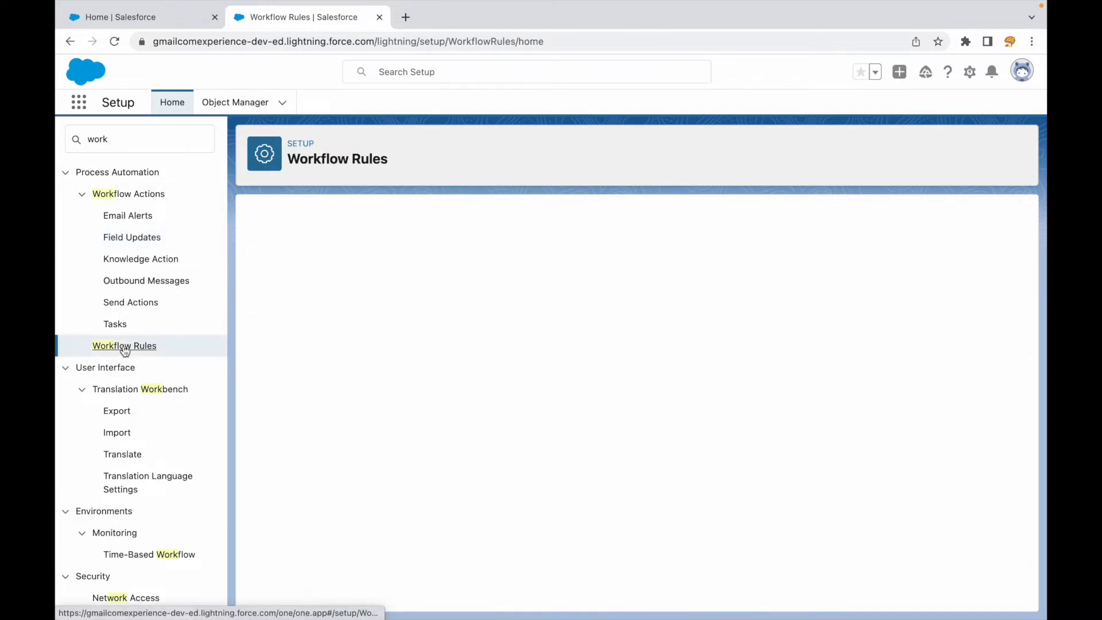
click(124, 345)
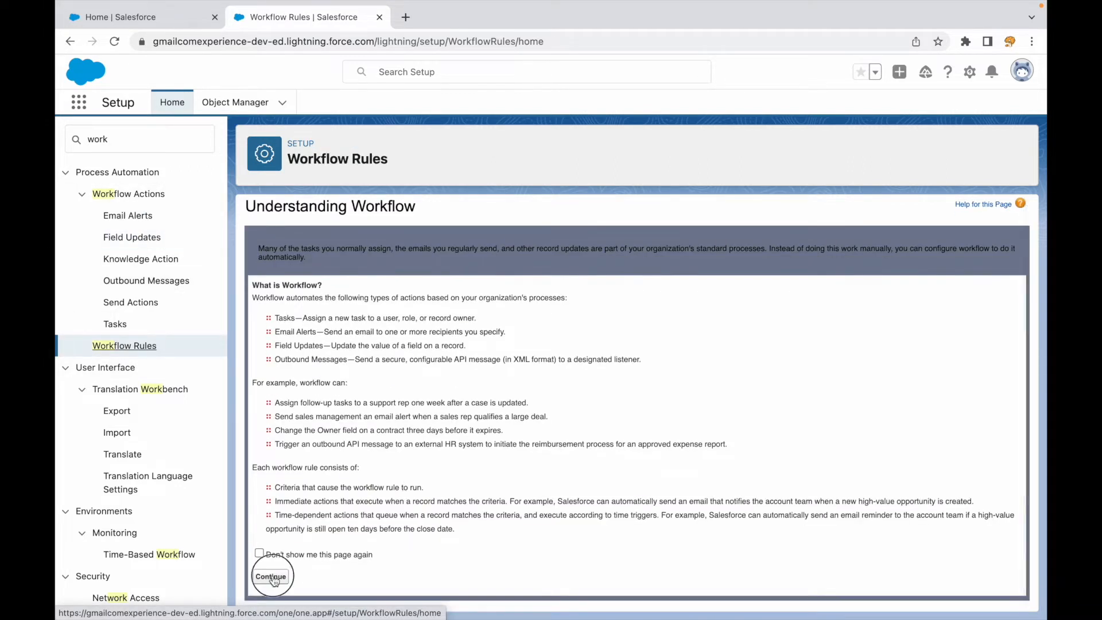
click(271, 577)
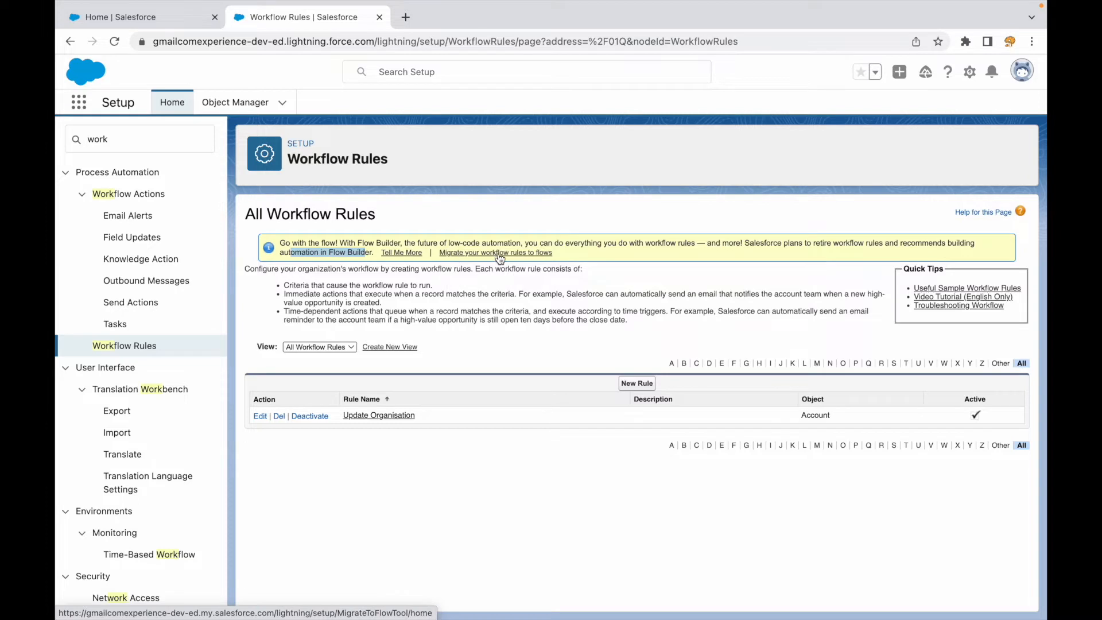
mouse_move(490, 256)
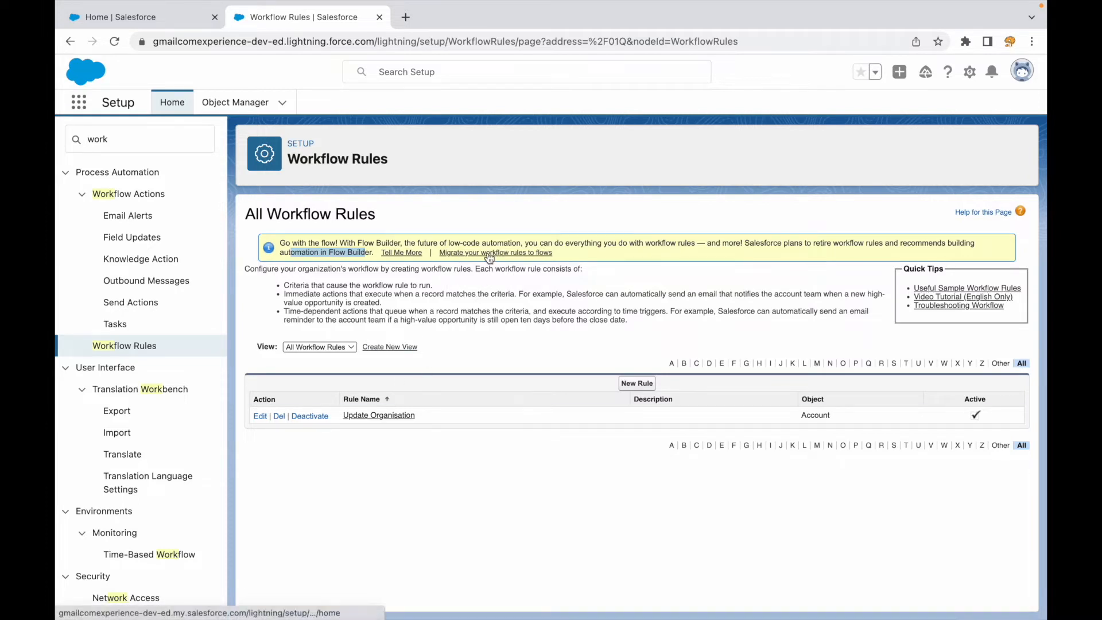
click(495, 253)
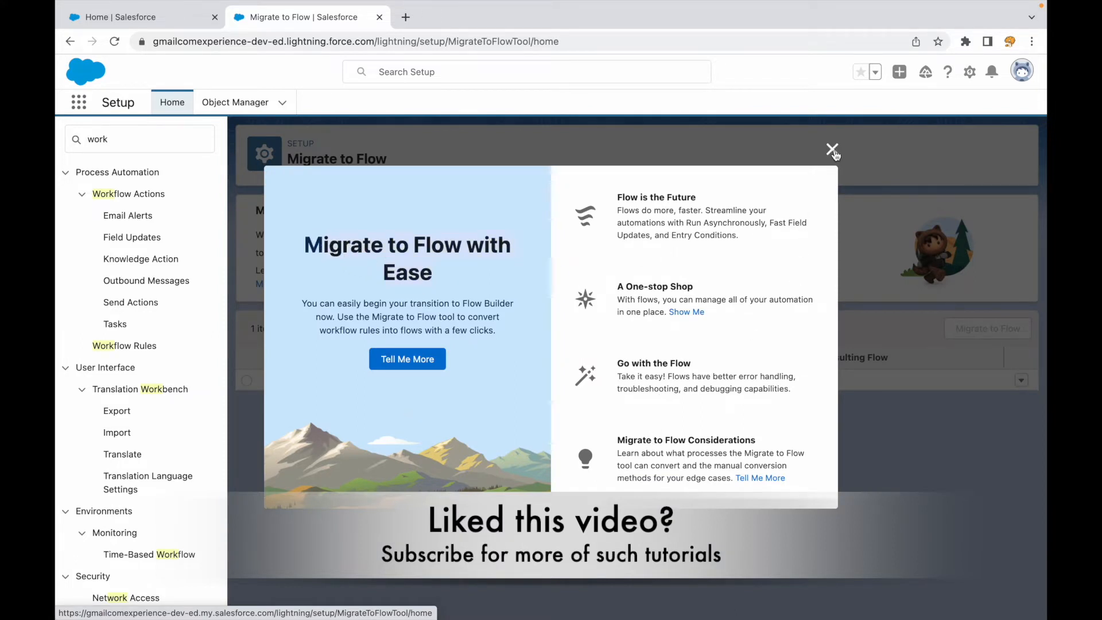
Select the Update Organisation rule and migrate it into a new, inactive autolaunched flow.
click(832, 151)
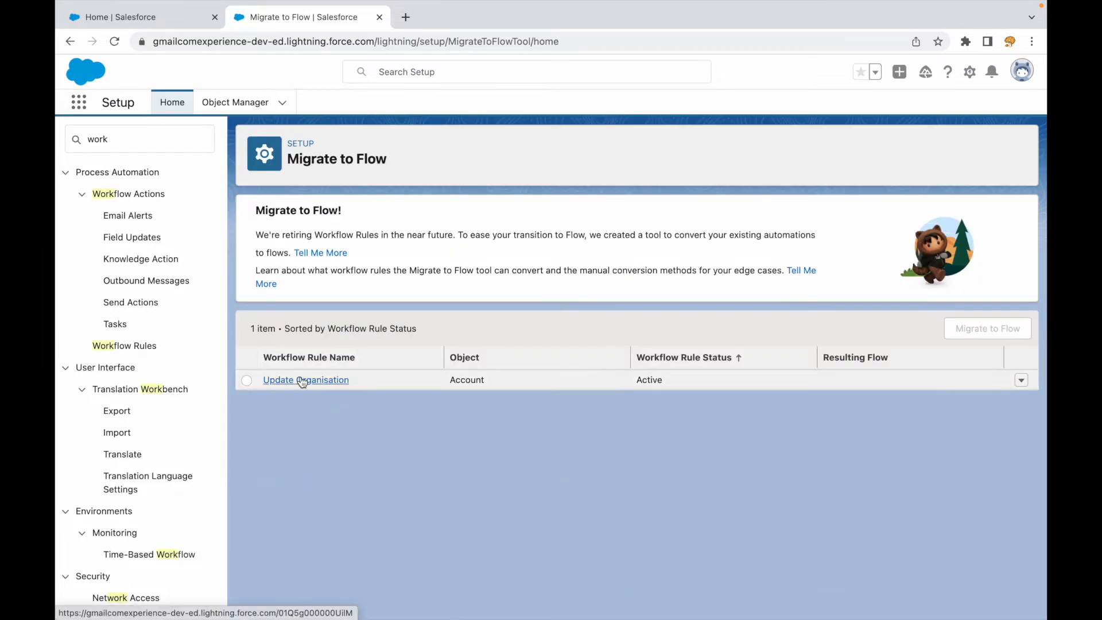
click(246, 379)
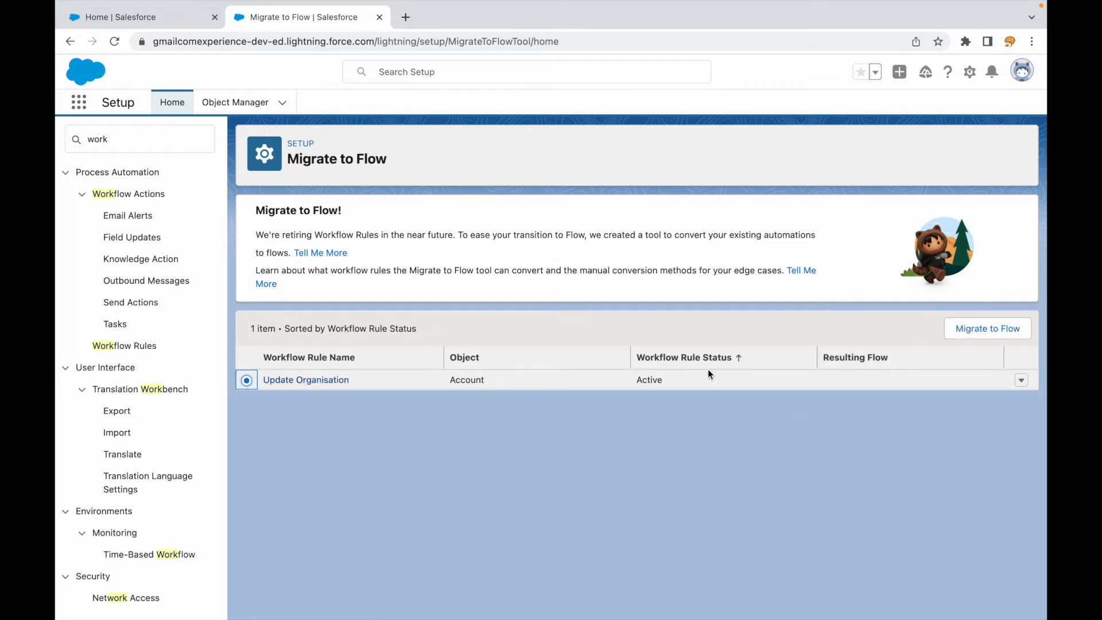
mouse_move(671, 385)
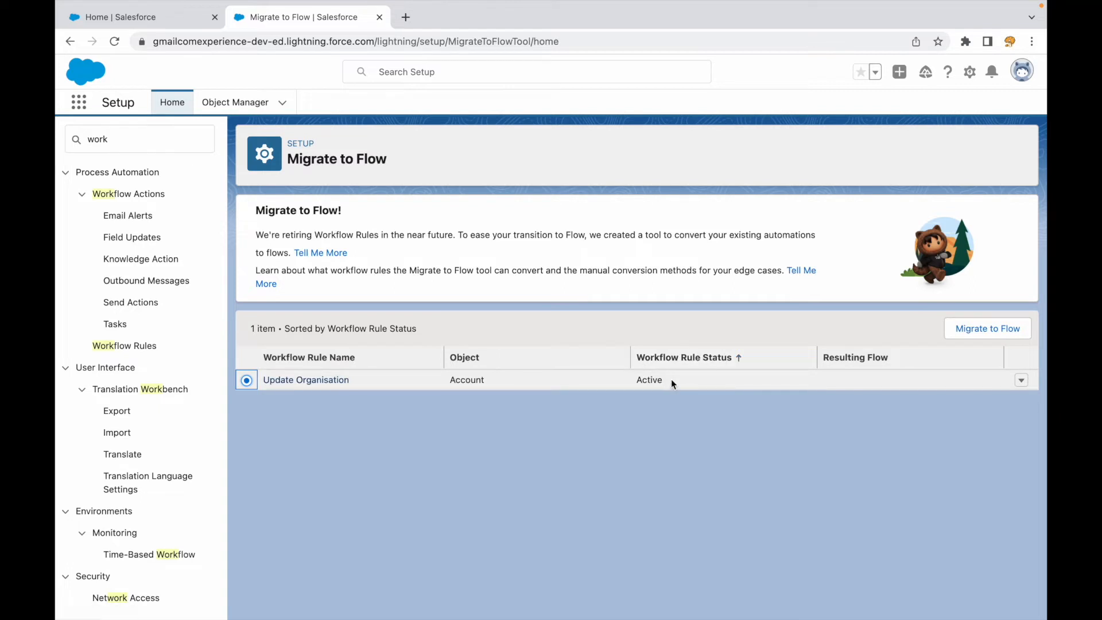
mouse_move(847, 383)
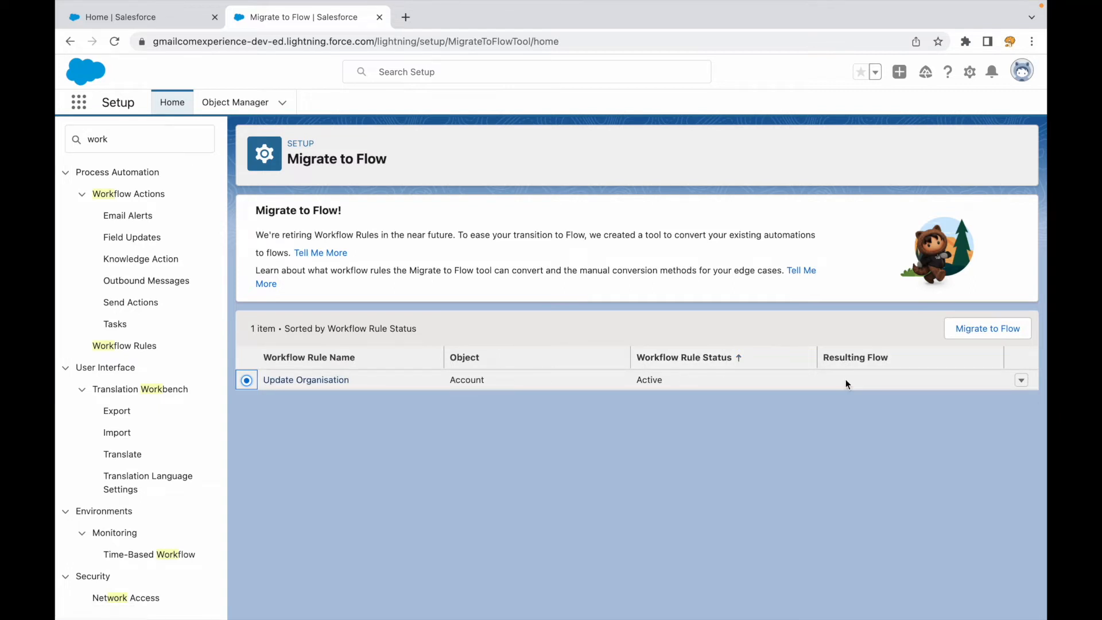
click(987, 328)
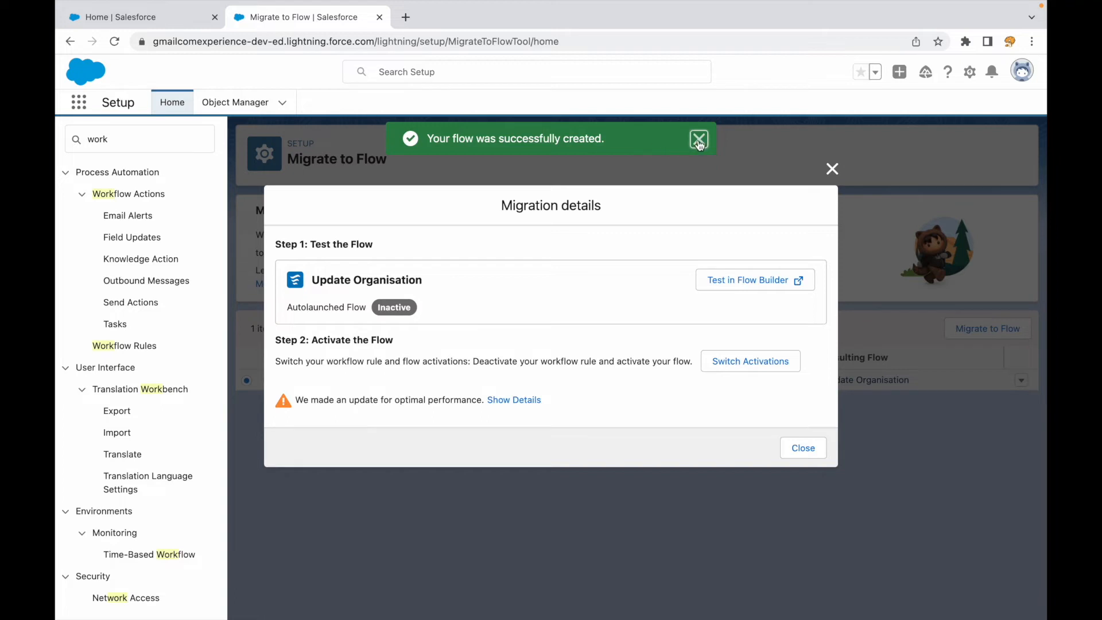
Switch activations so the Update Organisation rule is deactivated and its replacement flow becomes active.
click(699, 139)
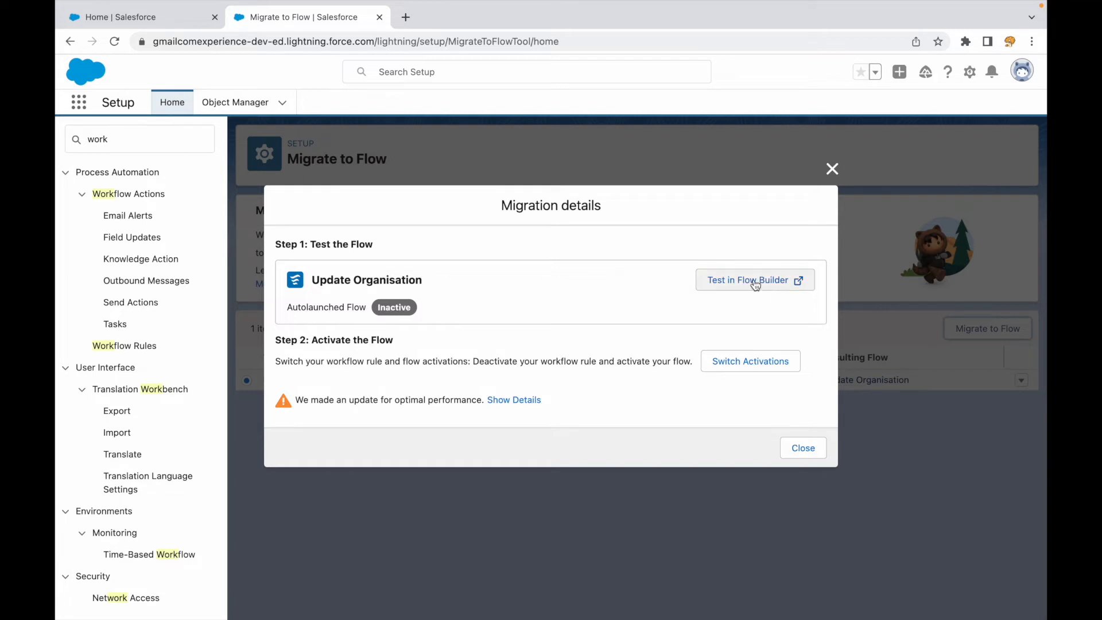
mouse_move(400, 350)
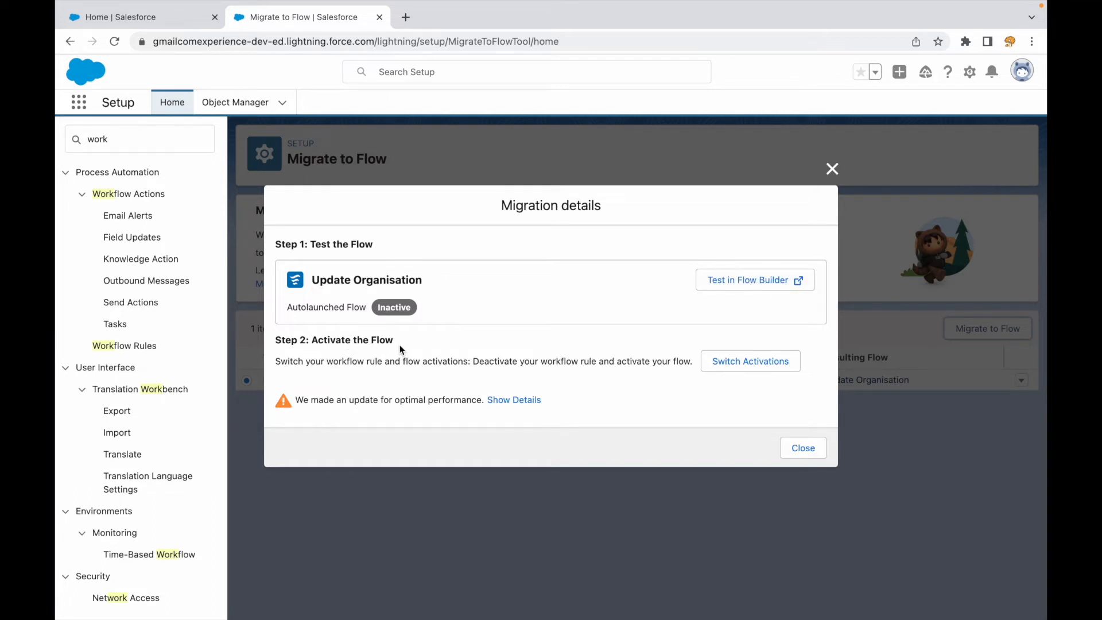
mouse_move(608, 360)
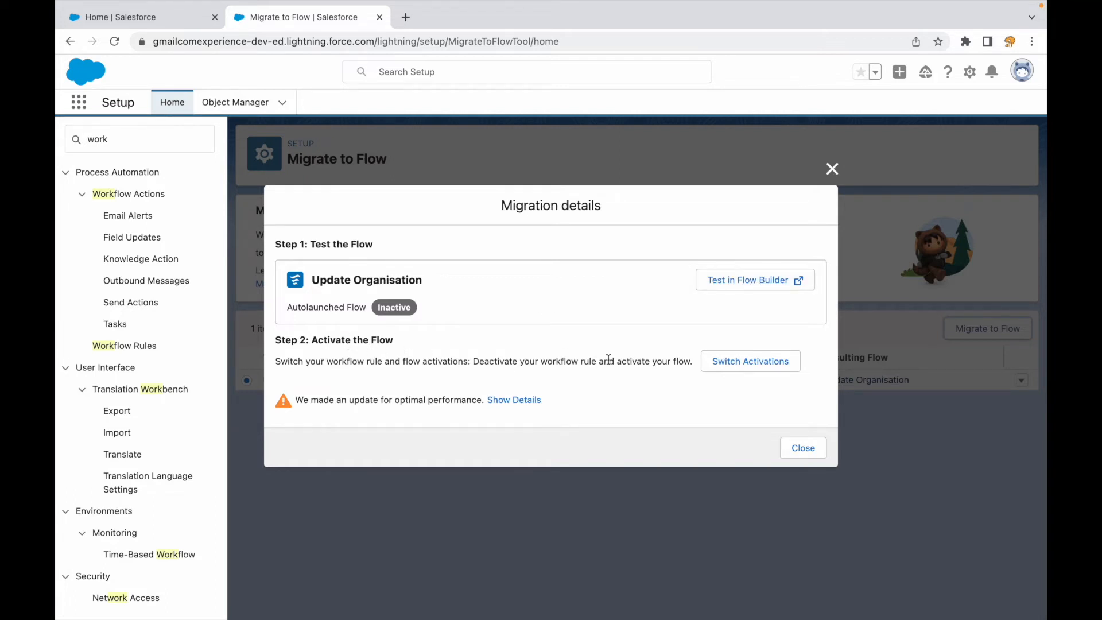
mouse_move(680, 370)
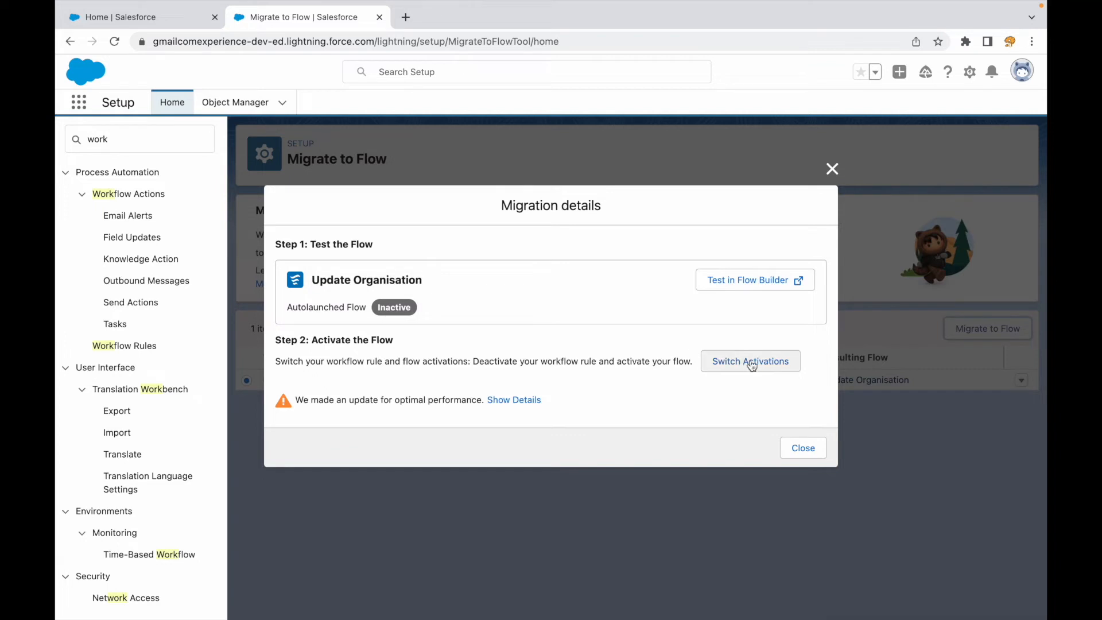
click(749, 360)
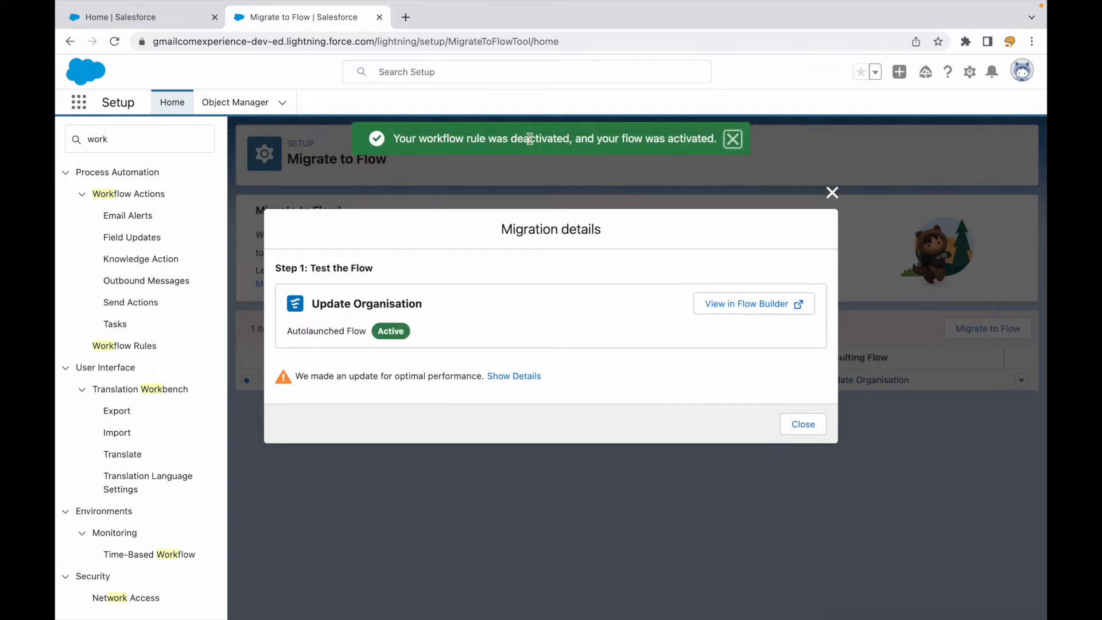
mouse_move(794, 394)
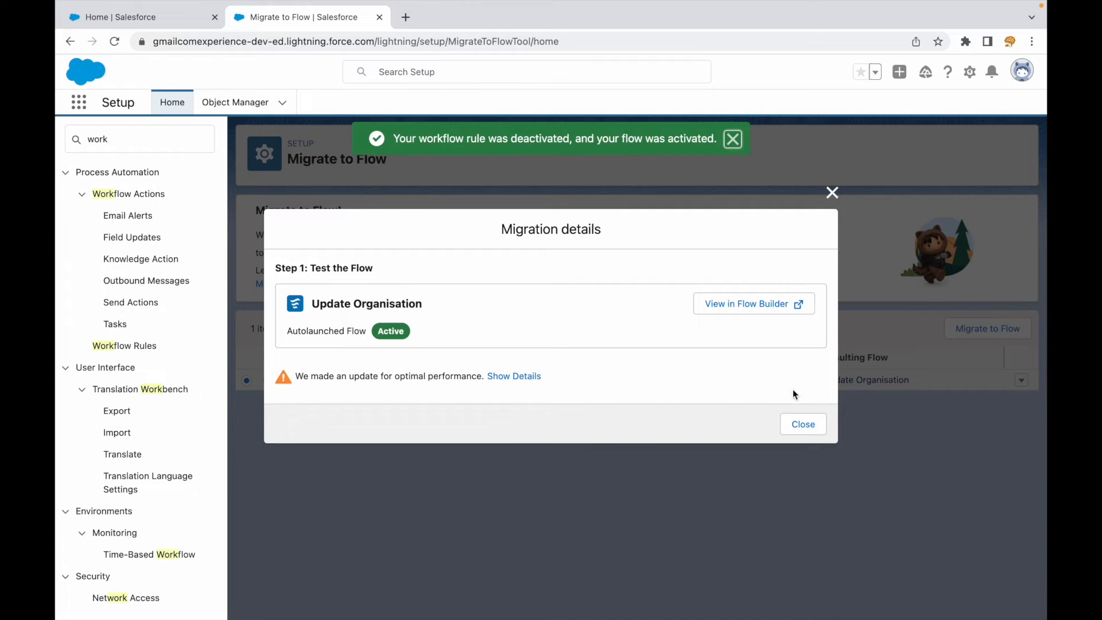
Close the Migration details dialog, leaving Update Organisation listed as Inactive with its resulting flow.
click(803, 424)
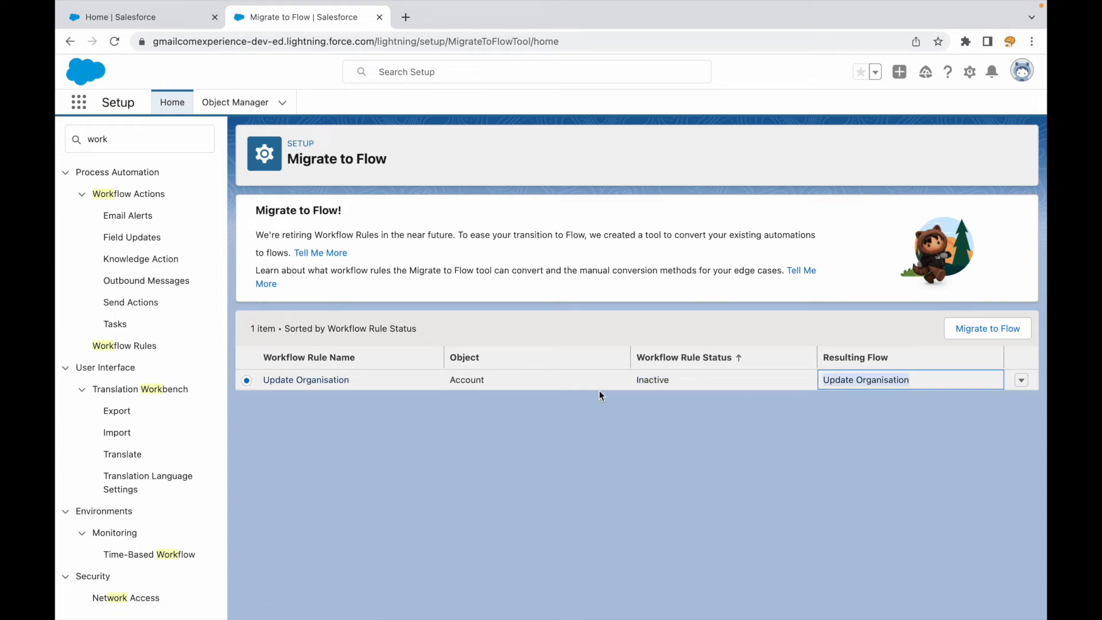
click(139, 139)
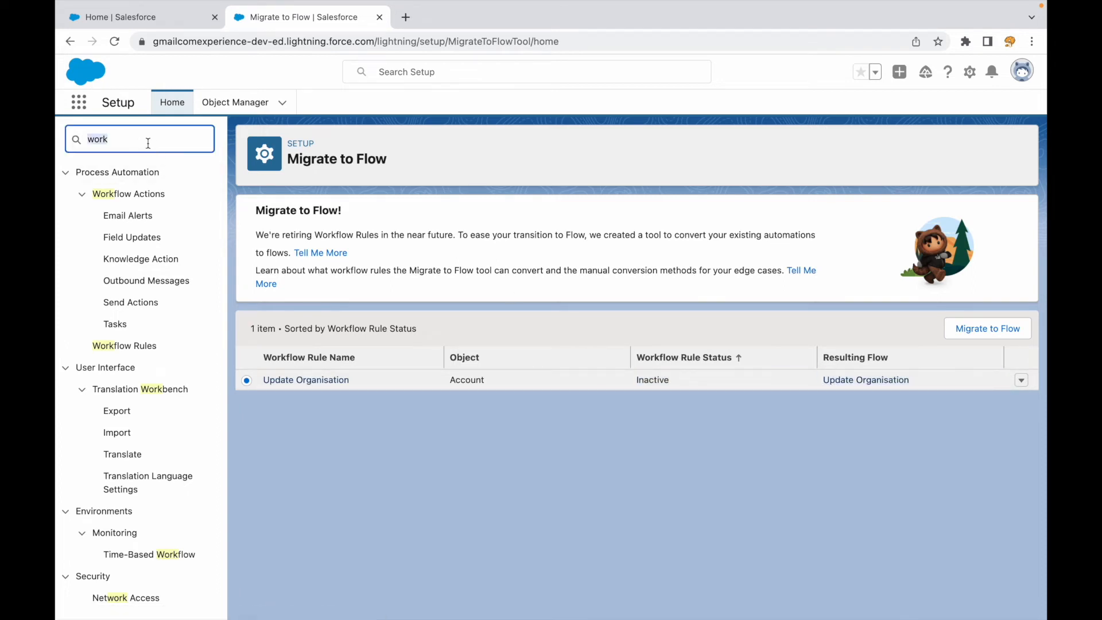
Find Flows via Quick Find and load the active Update Organisation flow into Flow Builder.
text(flow)
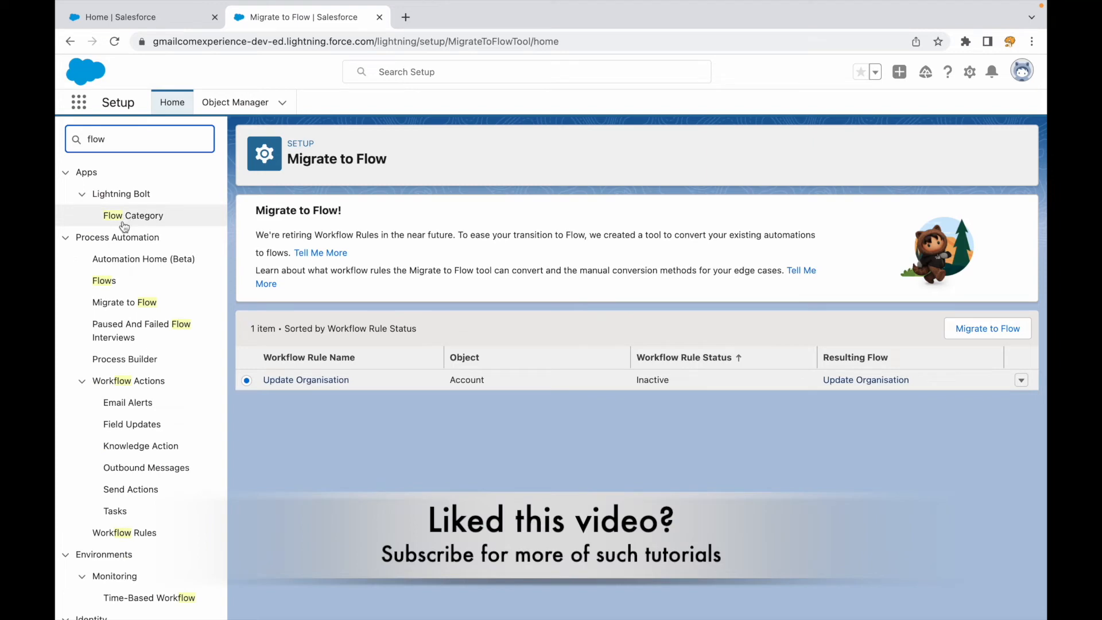
click(105, 280)
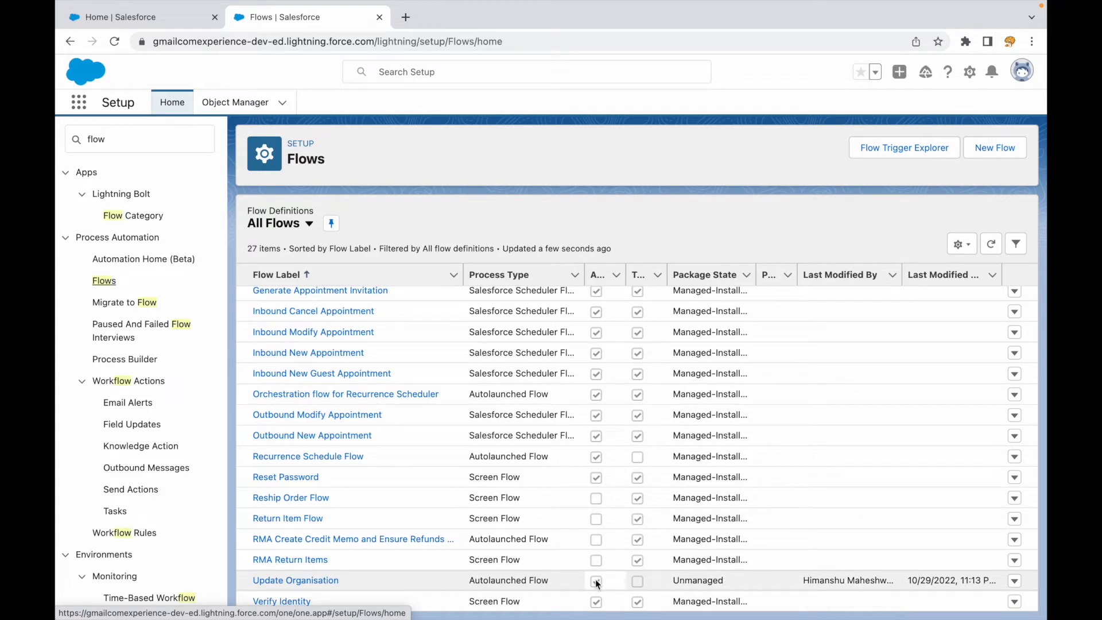
click(602, 274)
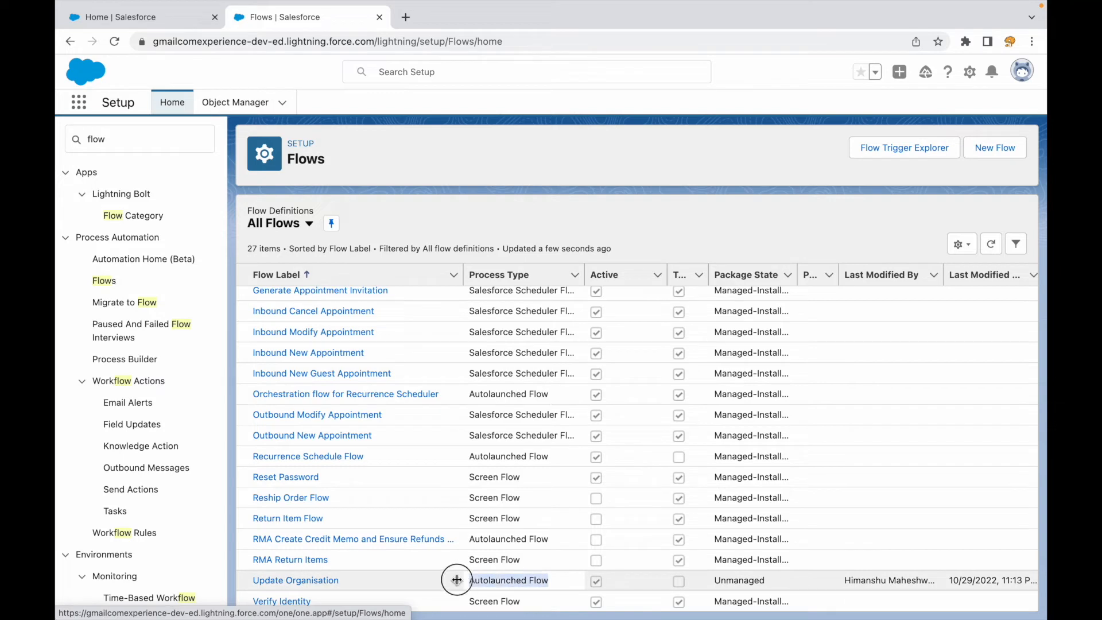
click(295, 580)
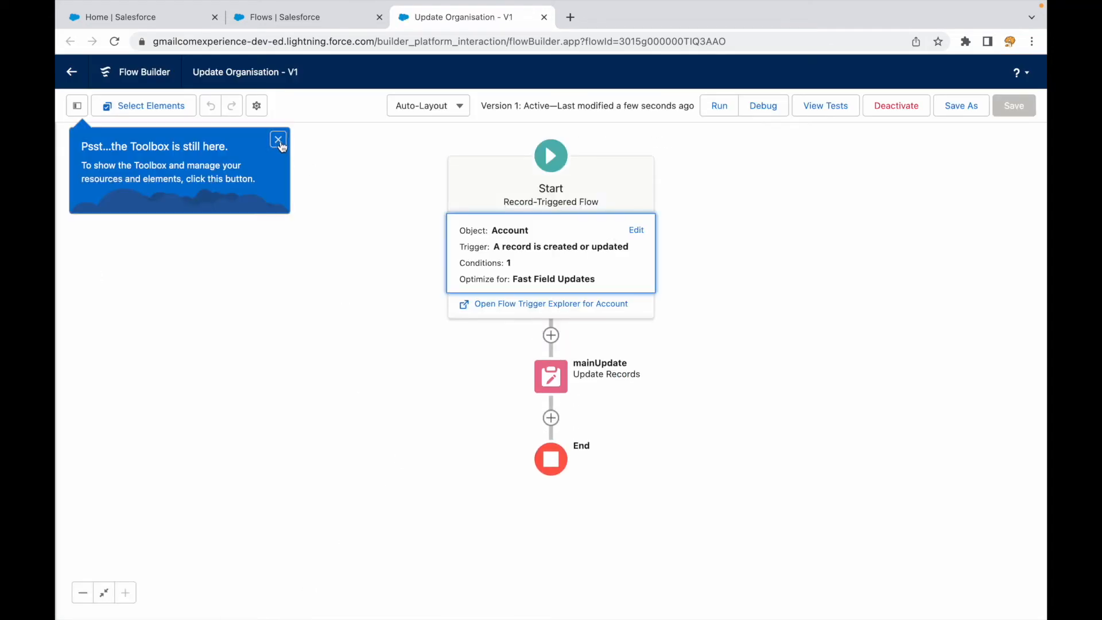
Dismiss the 'Toolbox is still here' popover to clear the Update Organisation canvas.
click(278, 139)
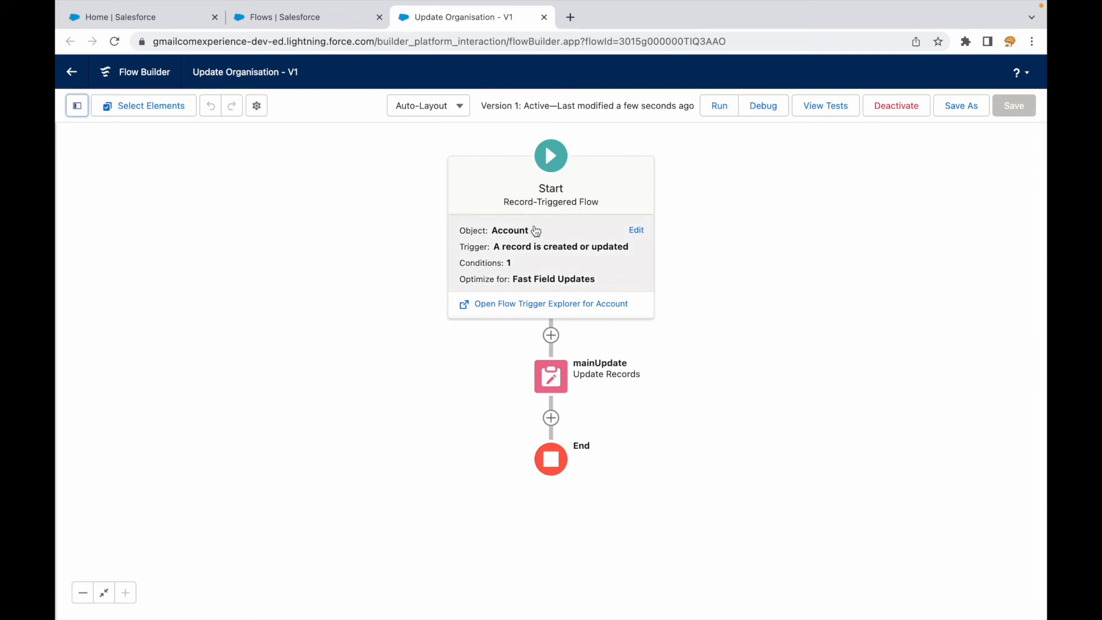
mouse_move(510, 230)
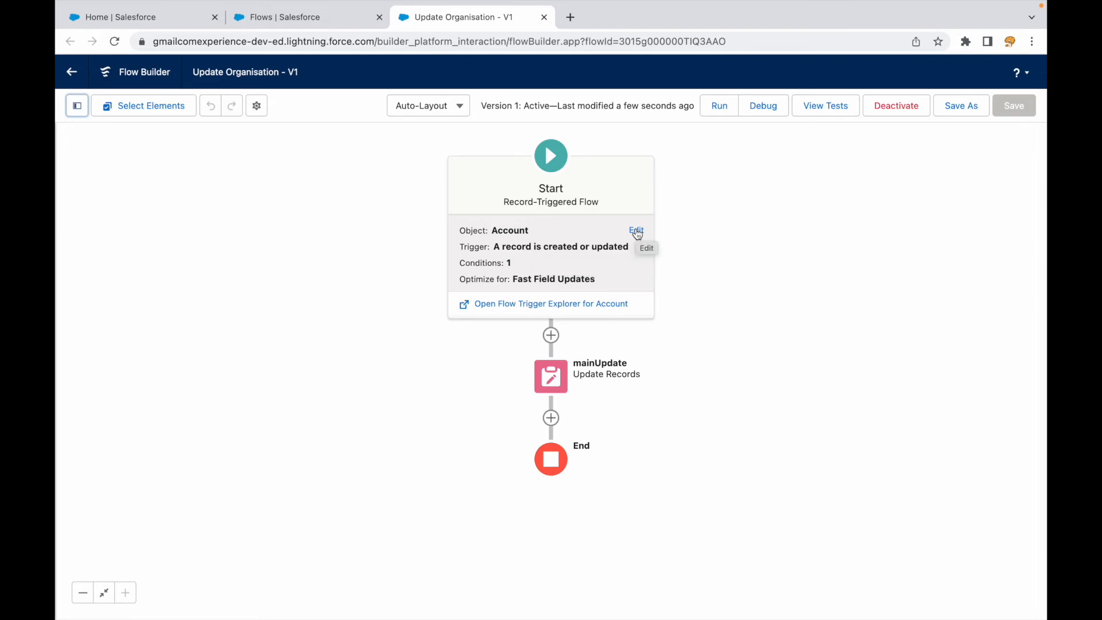
click(635, 231)
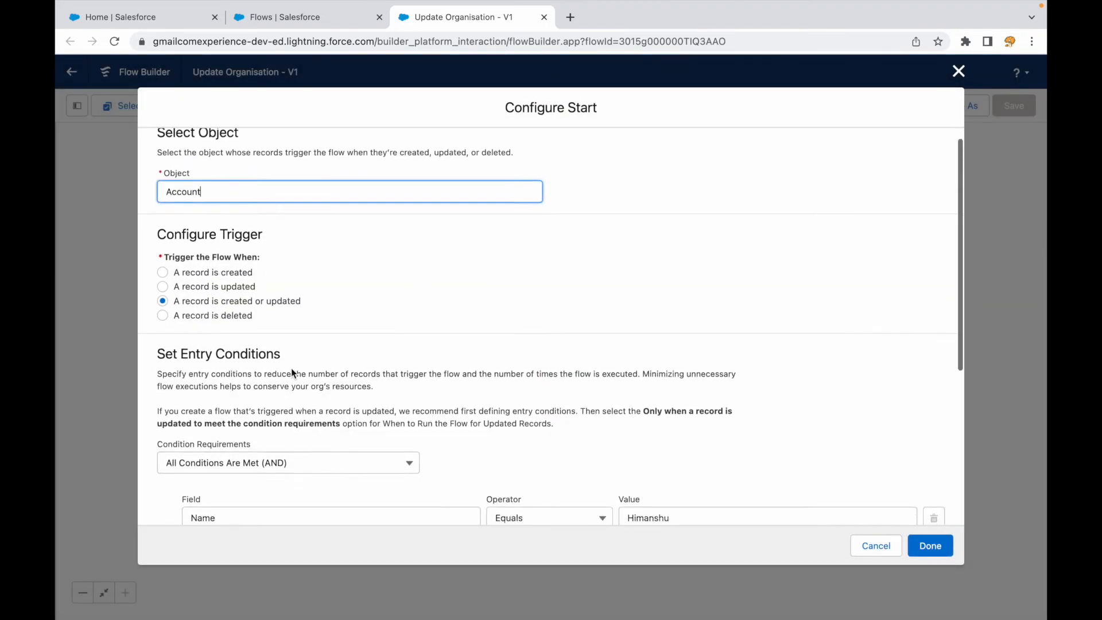
scroll(down, 3)
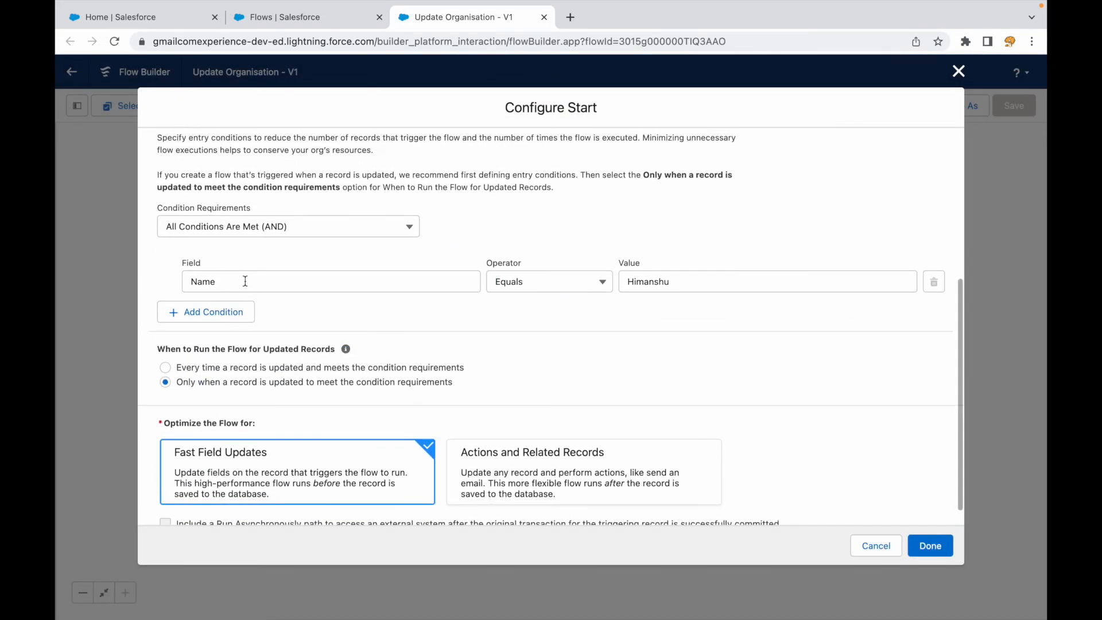
click(329, 281)
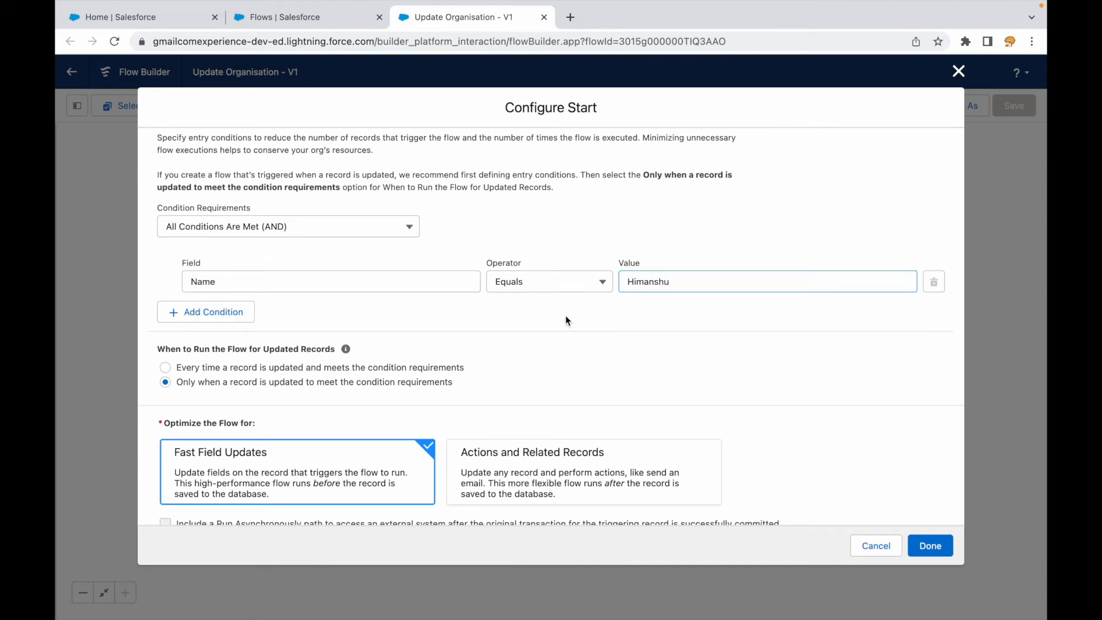
mouse_move(199, 349)
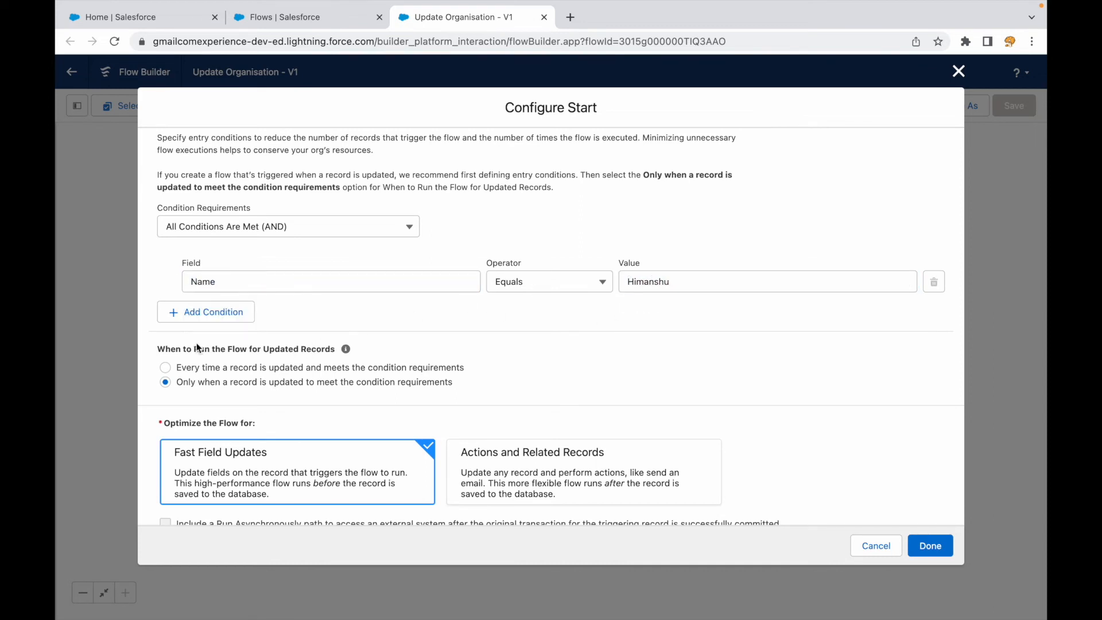
mouse_move(442, 352)
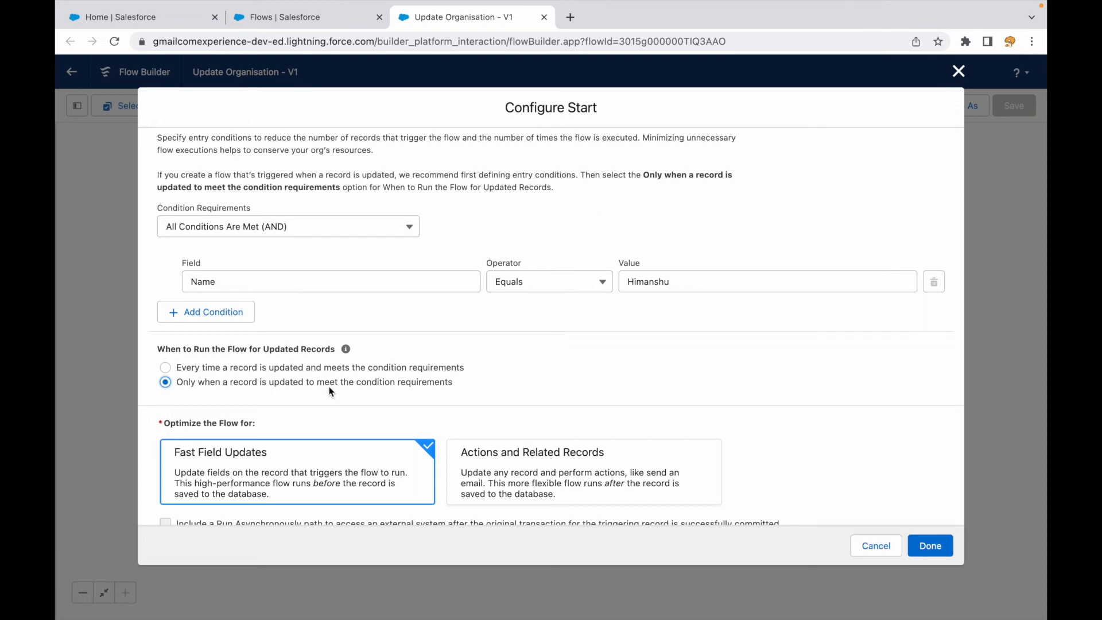
scroll(down, 3)
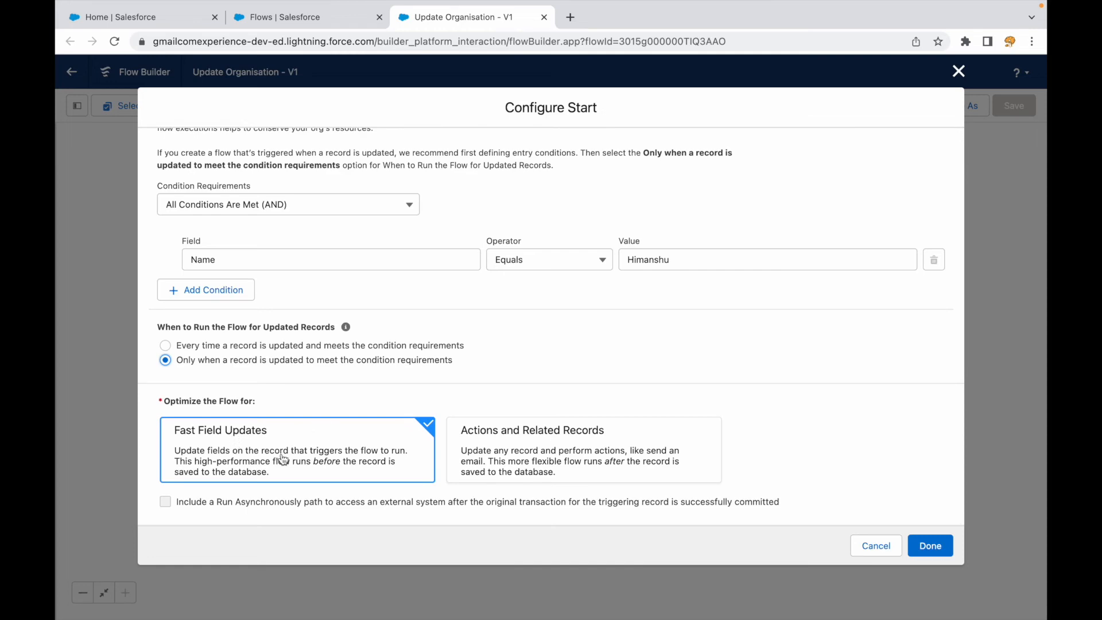
click(929, 546)
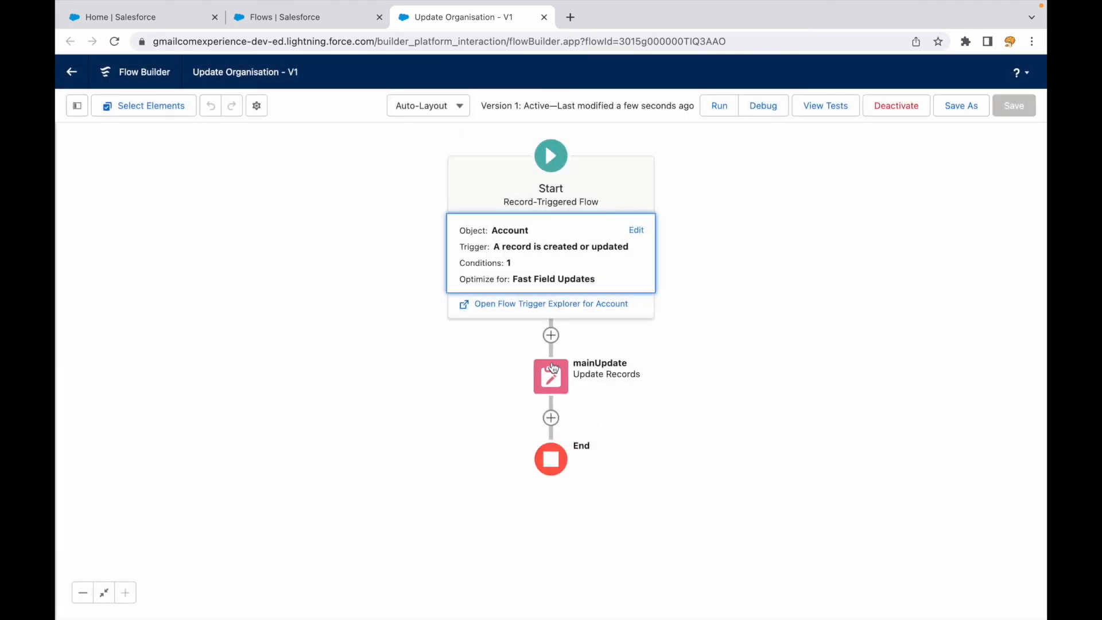
Inspect the mainUpdate record update to confirm it sets Account Ownership to Private.
double_click(550, 376)
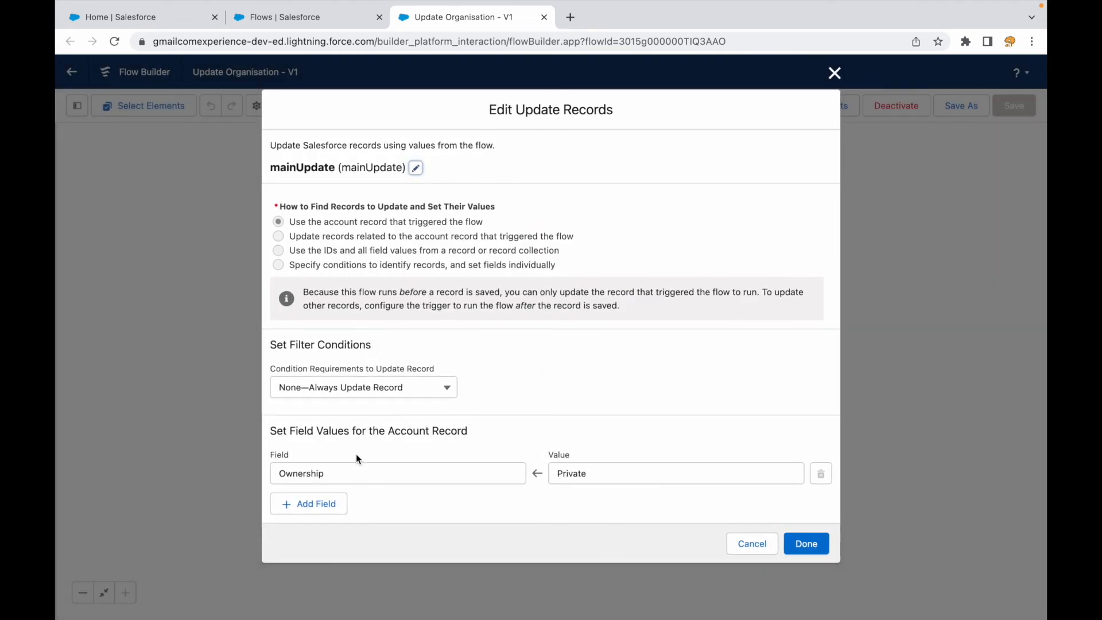
click(675, 473)
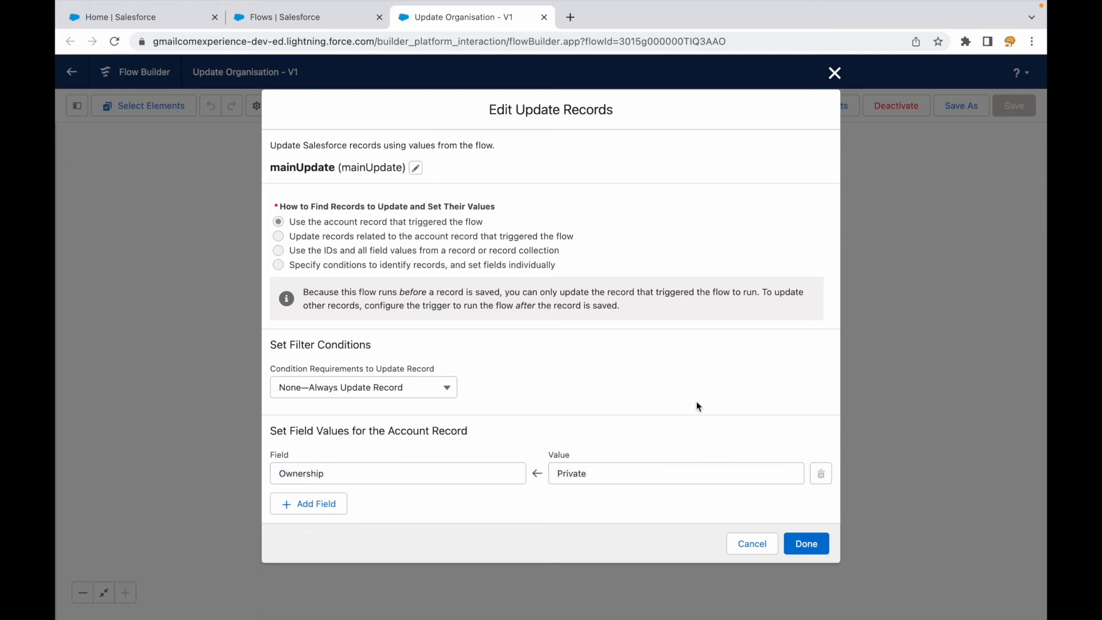
mouse_move(834, 73)
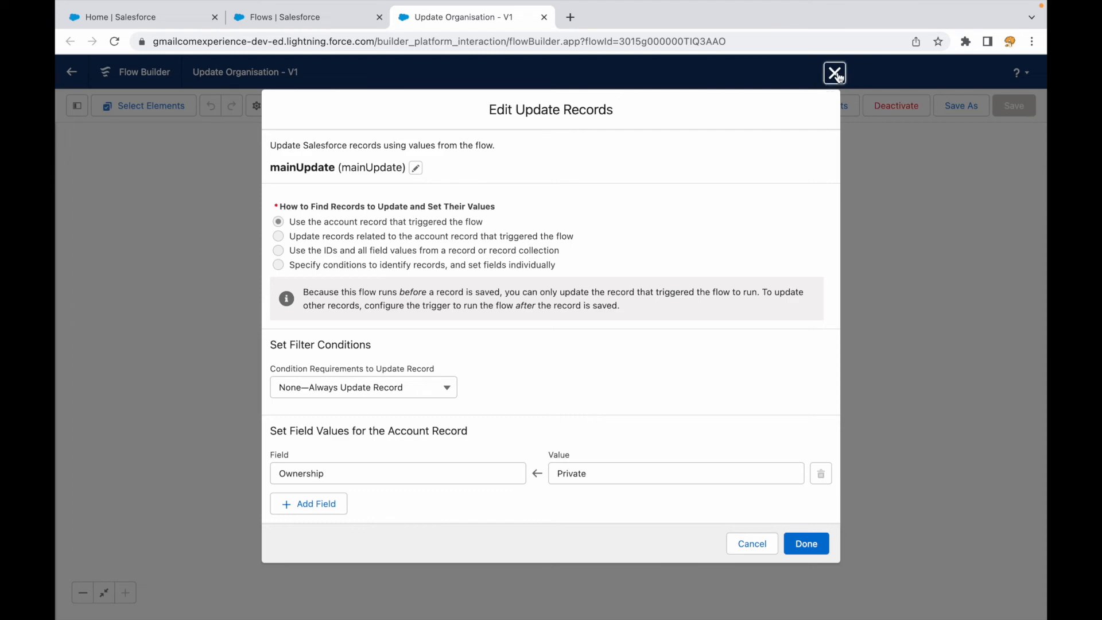
click(835, 72)
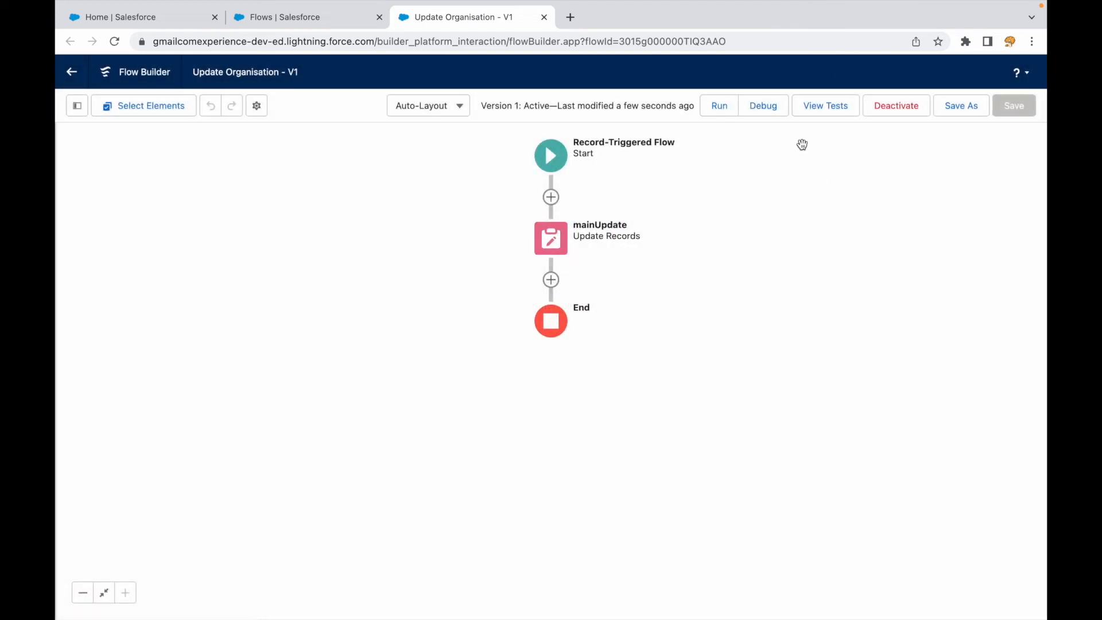
mouse_move(575, 238)
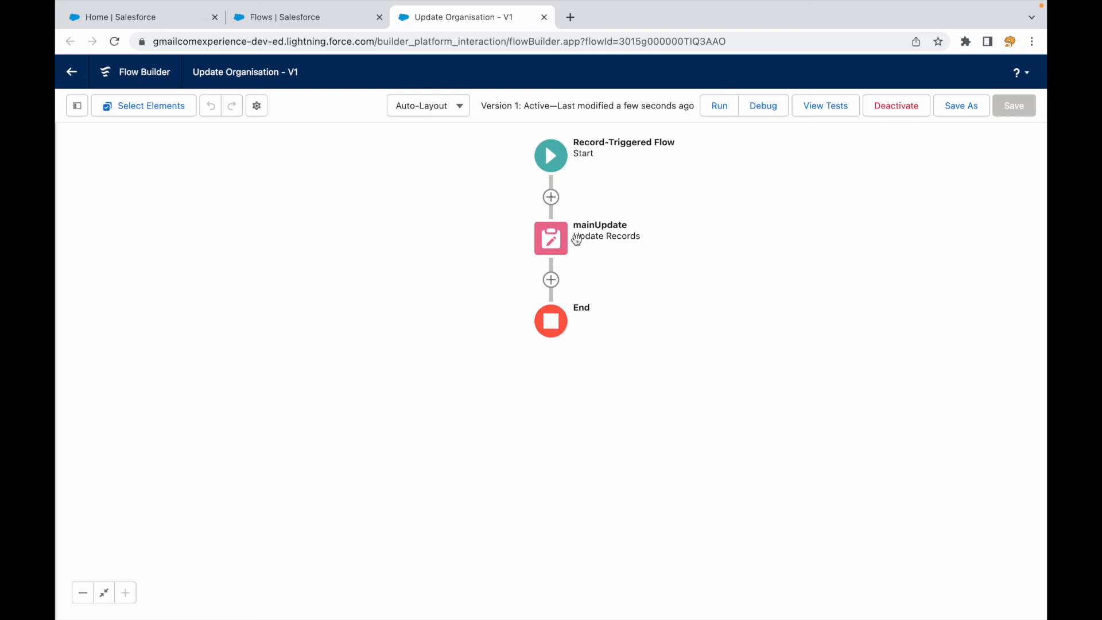
Return to the Flows list, then resume editing the Keynote slide title on migrating Workflow Rules.
click(308, 17)
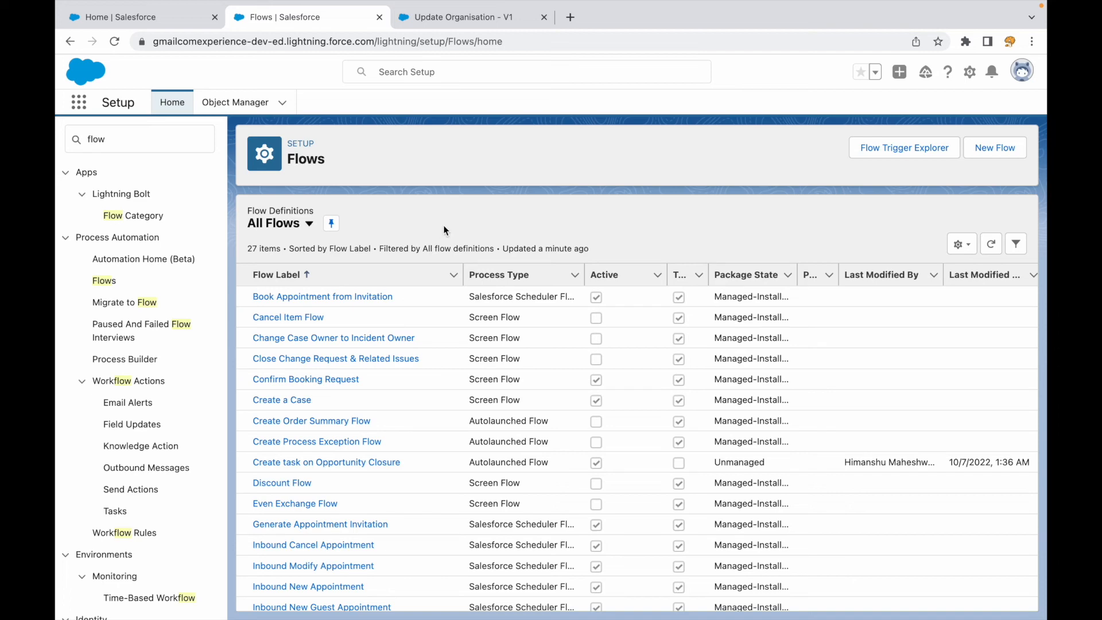
mouse_move(592, 5)
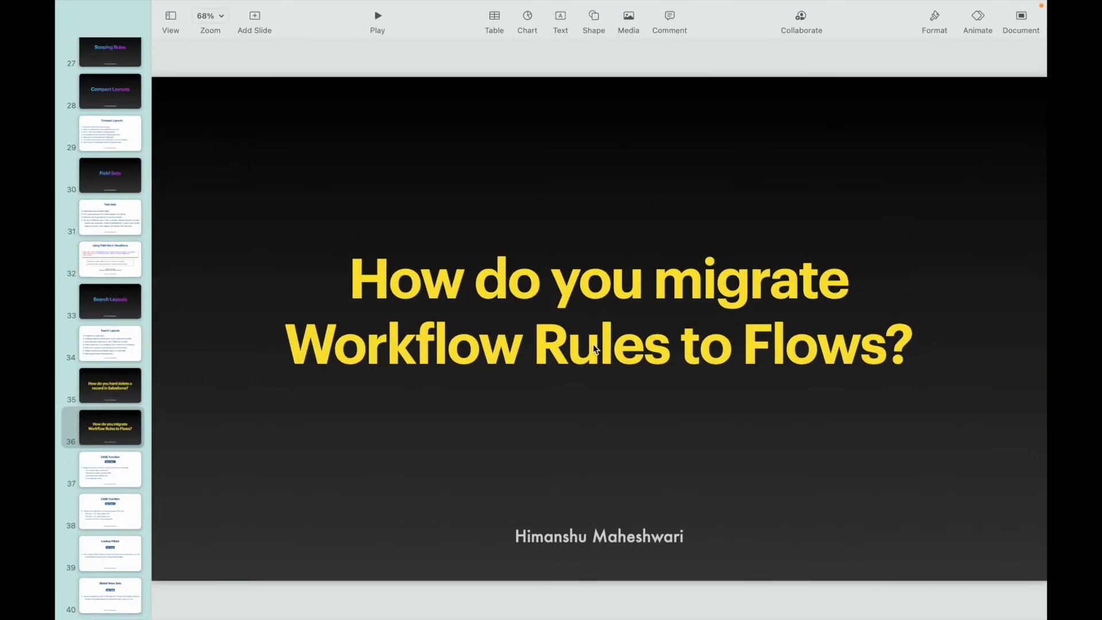
click(597, 344)
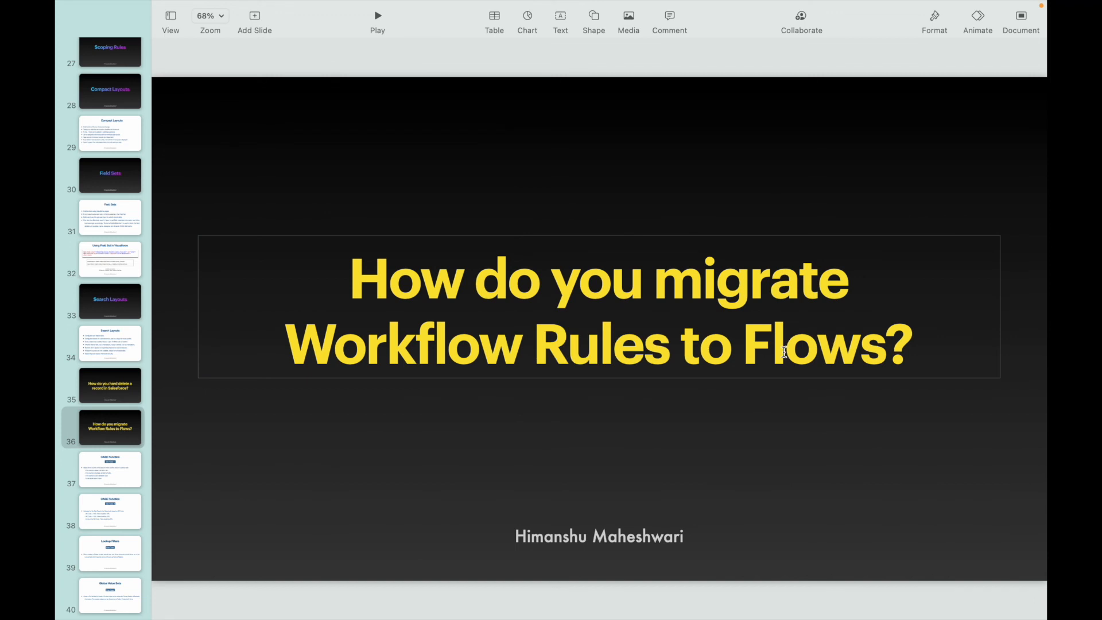
click(785, 343)
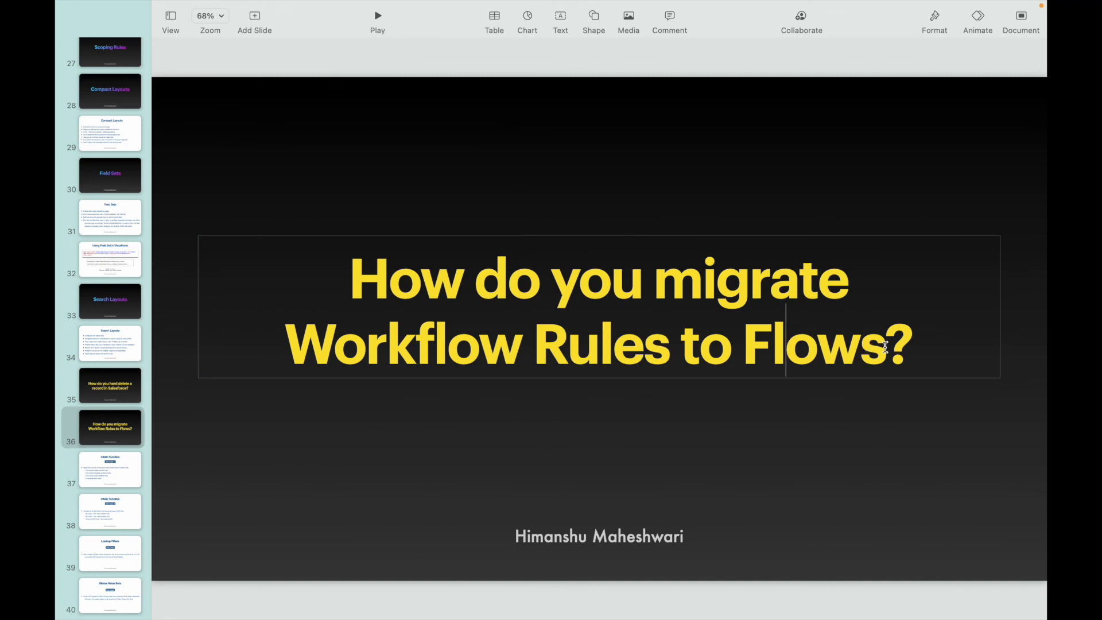